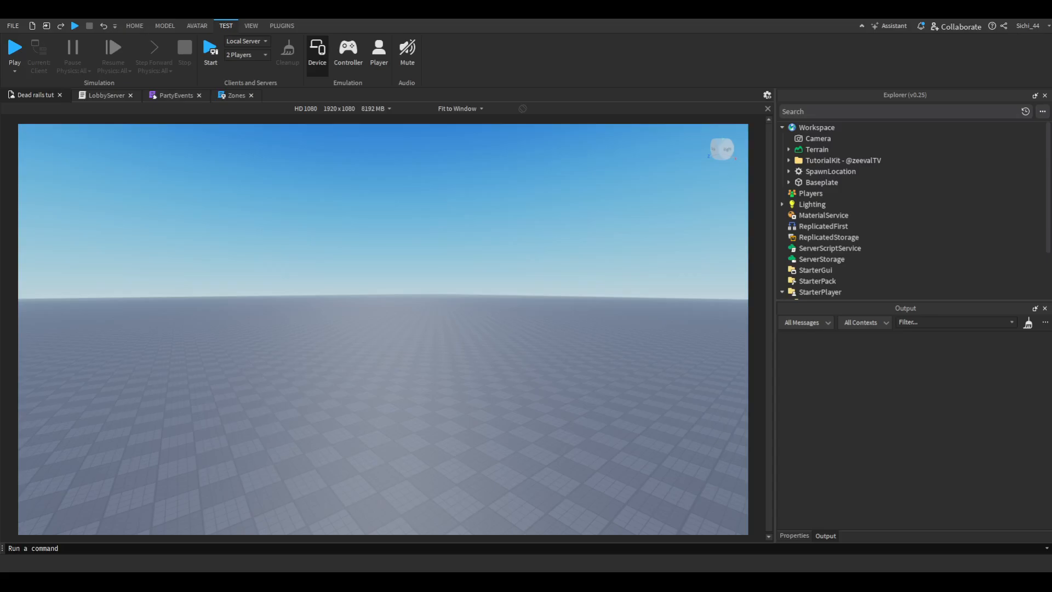
mouse_move(675, 301)
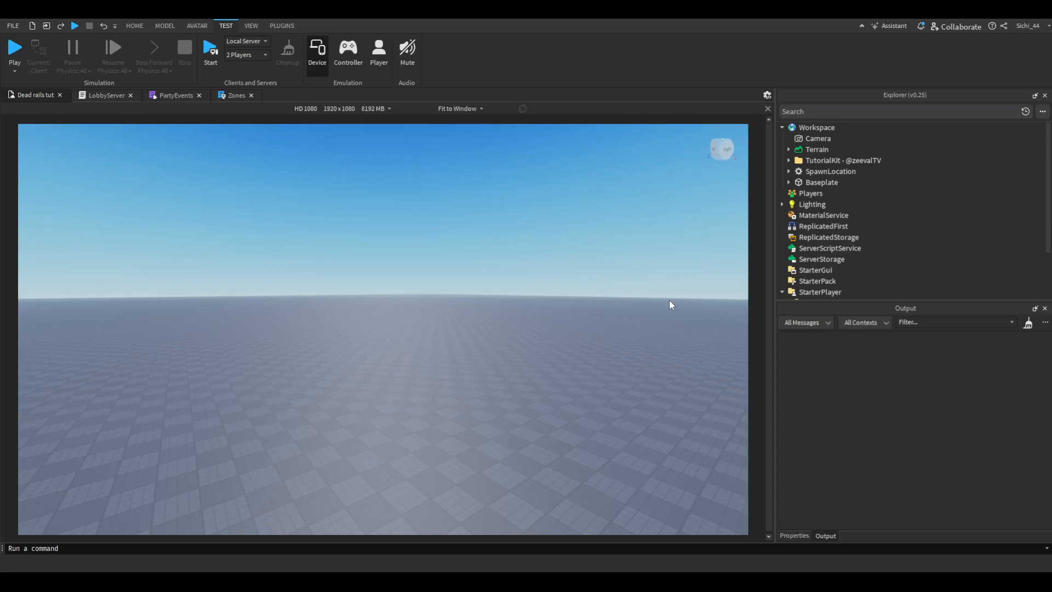
- Expand the TutorialKit folder and move its Zones pad folder into Workspace
click(842, 161)
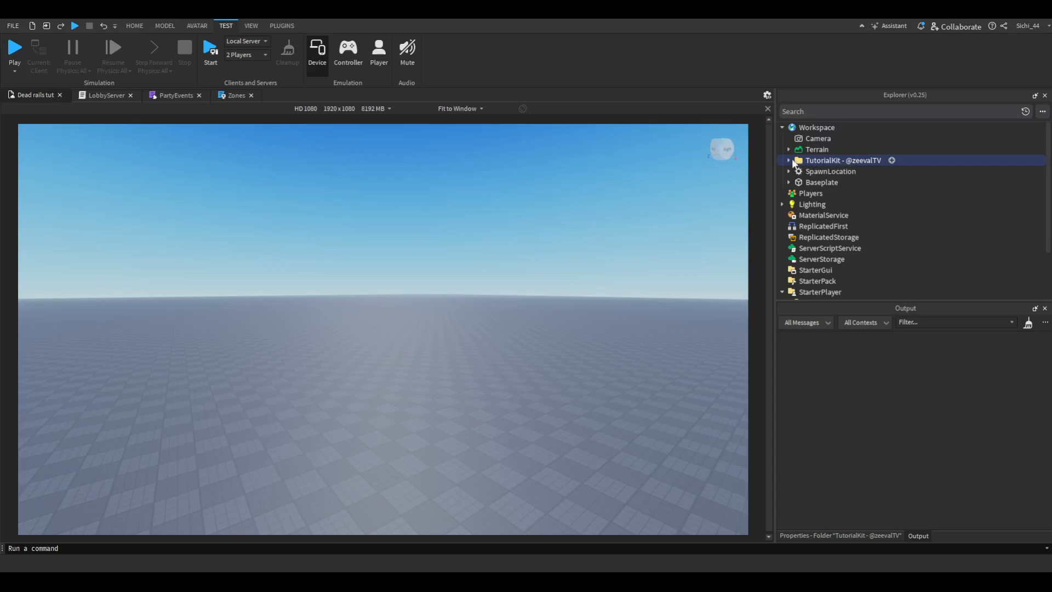
click(788, 161)
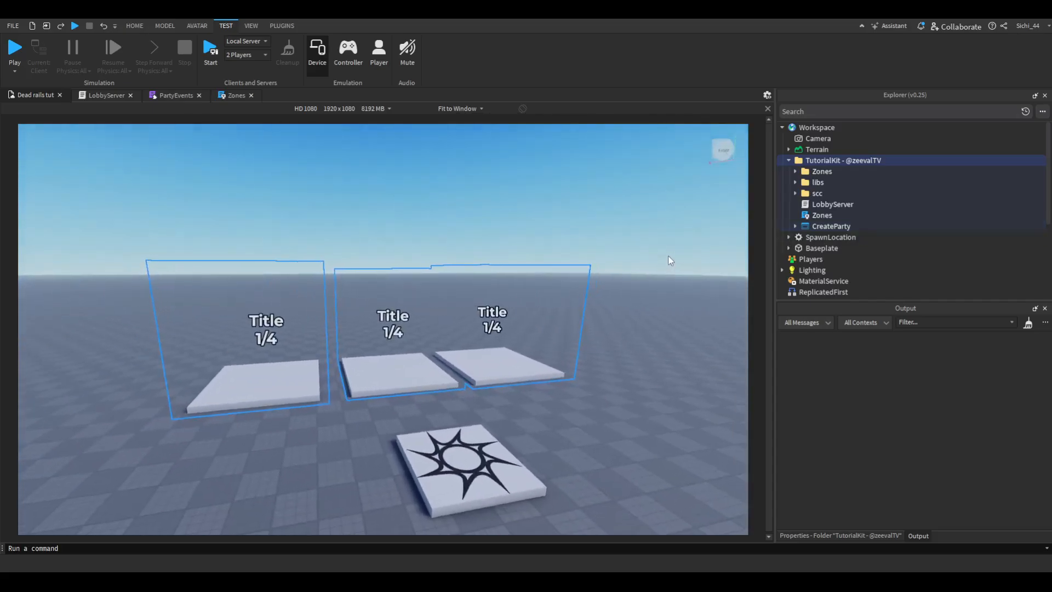
click(492, 316)
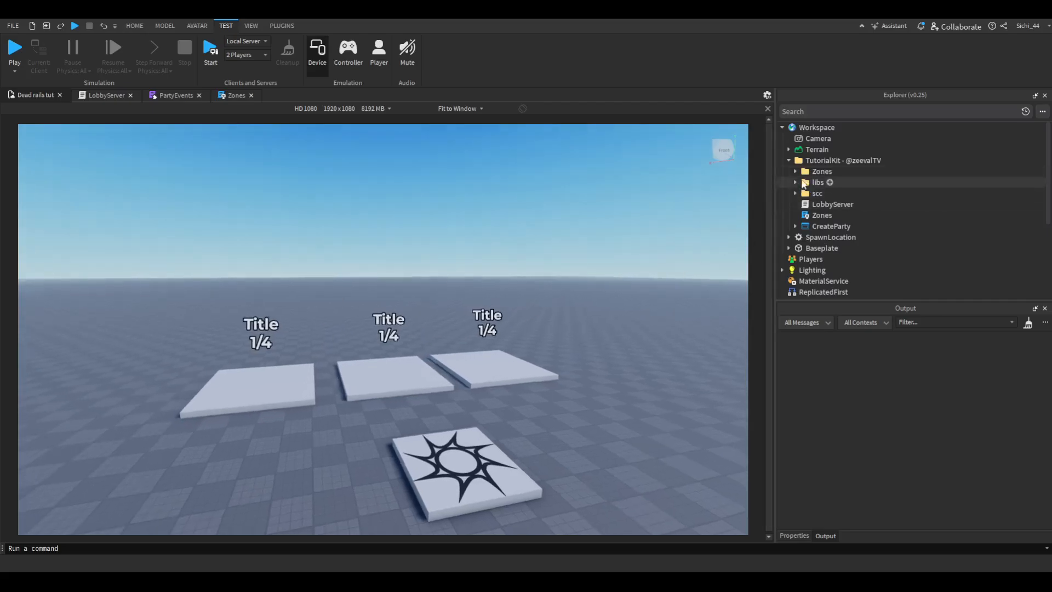
click(821, 171)
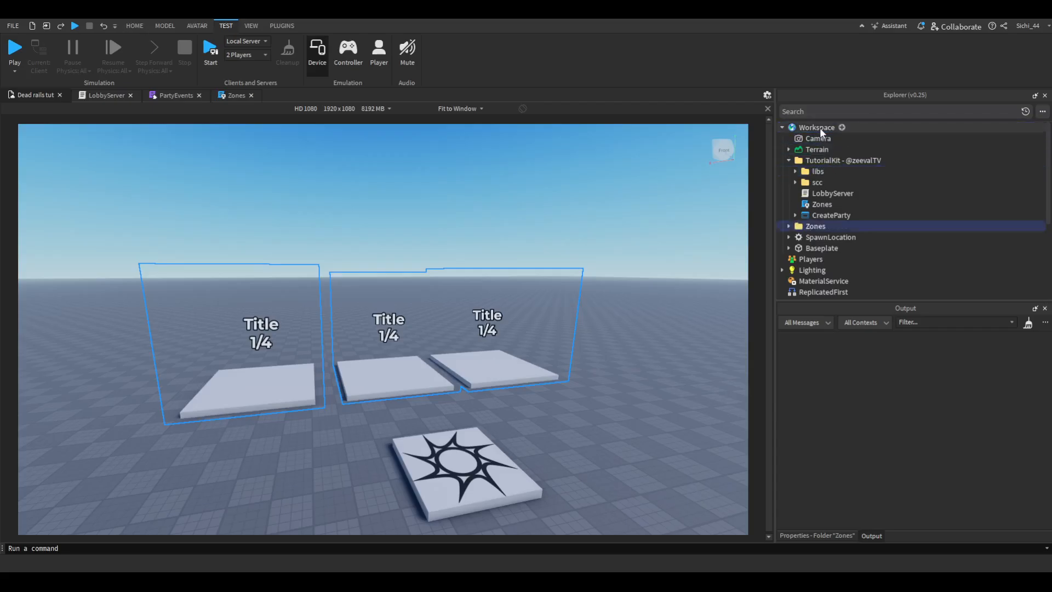
- Move the libs and scc folders to ReplicatedStorage and place the Zones client script
click(817, 171)
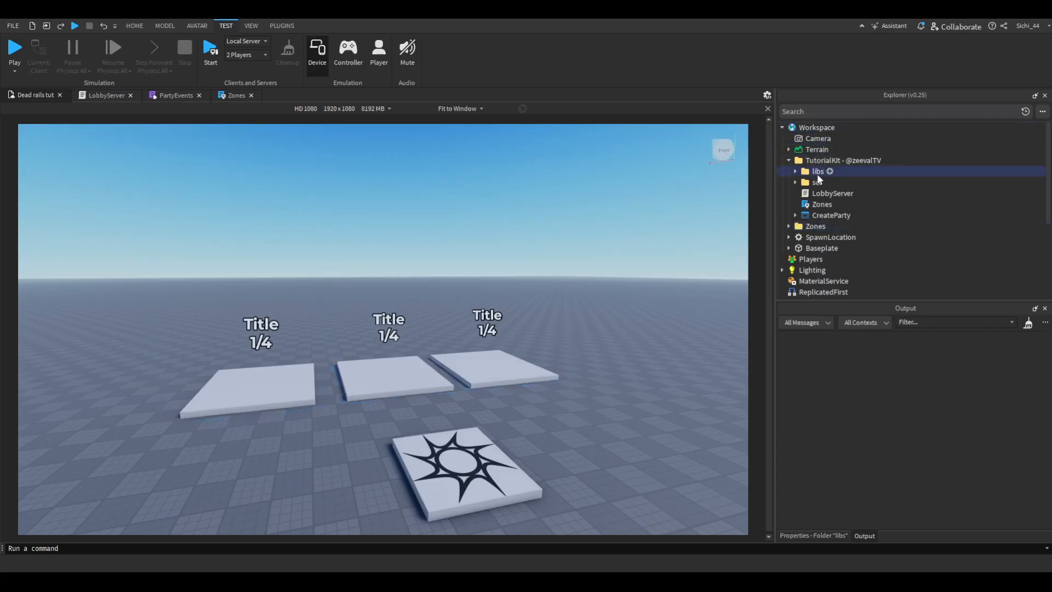
click(816, 182)
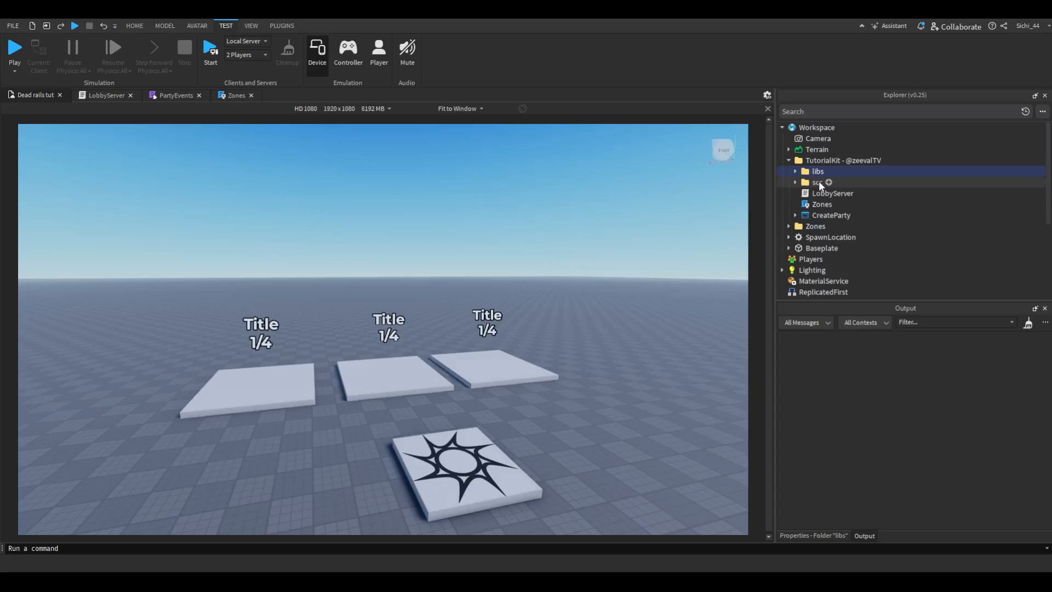
scroll(down, 3)
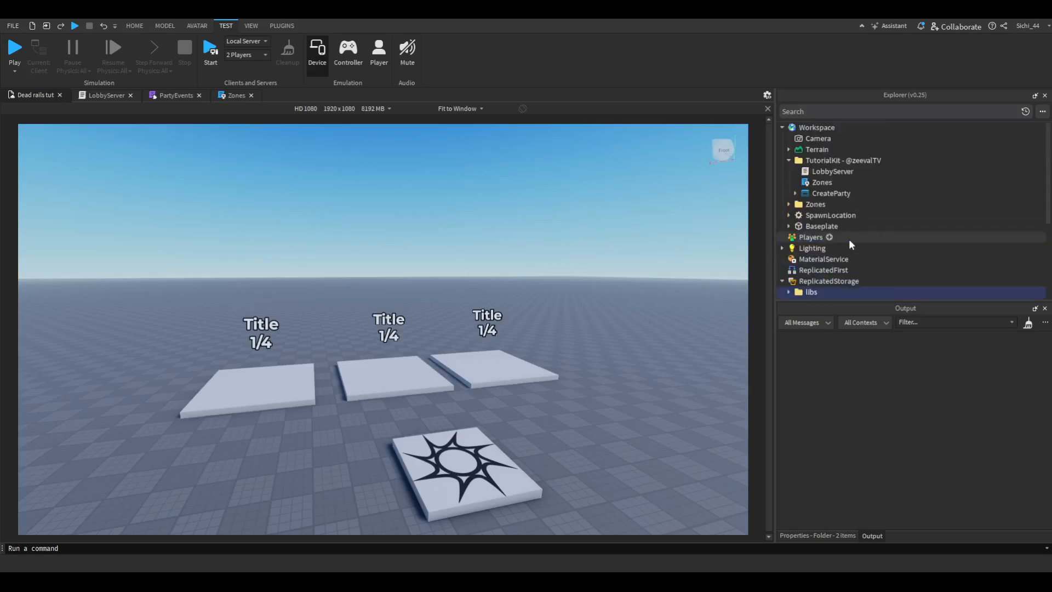
click(821, 182)
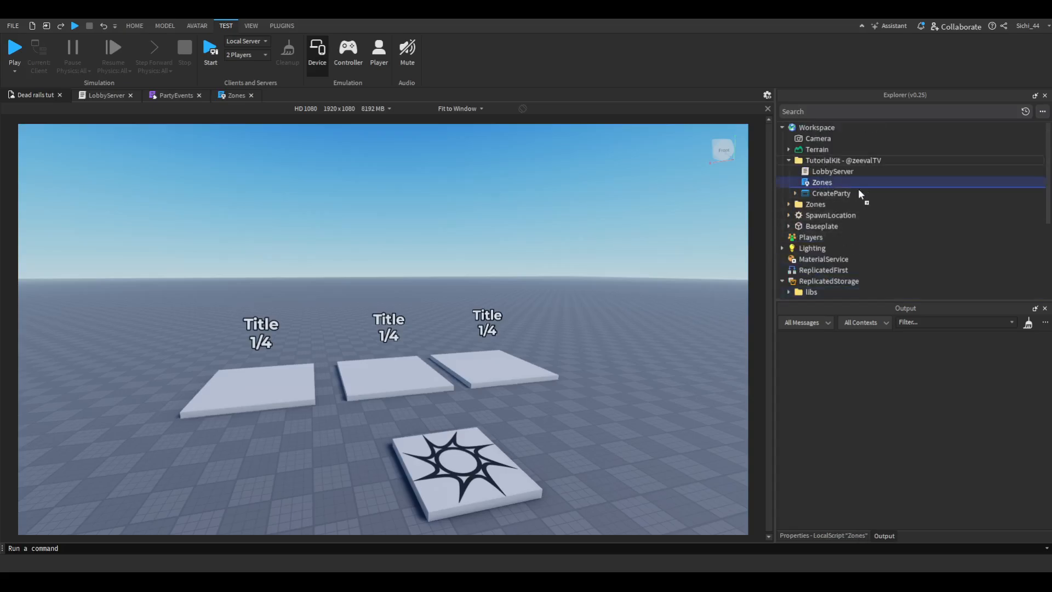
scroll(down, 3)
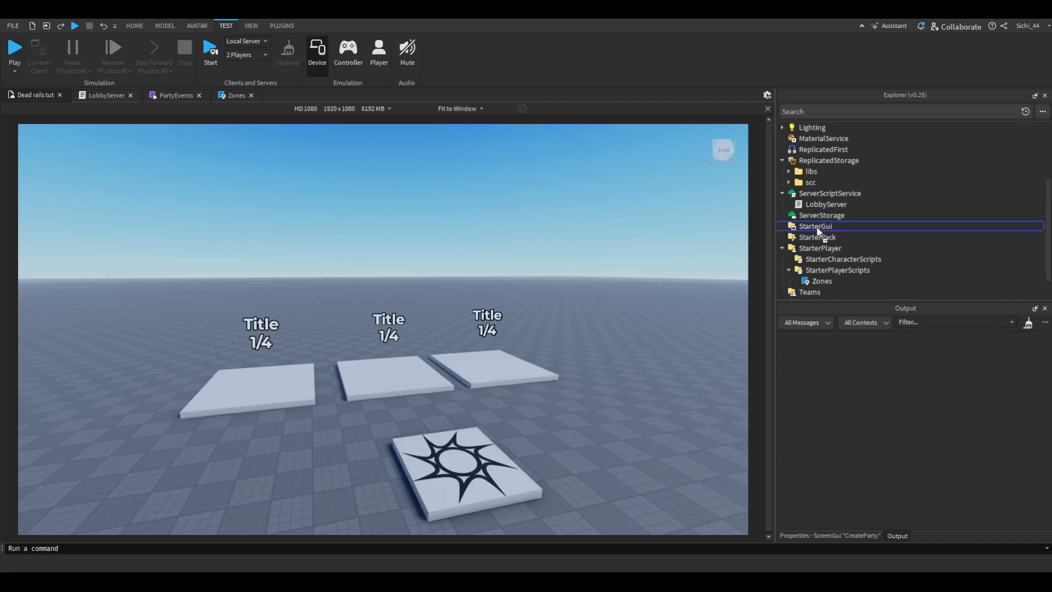
scroll(up, 3)
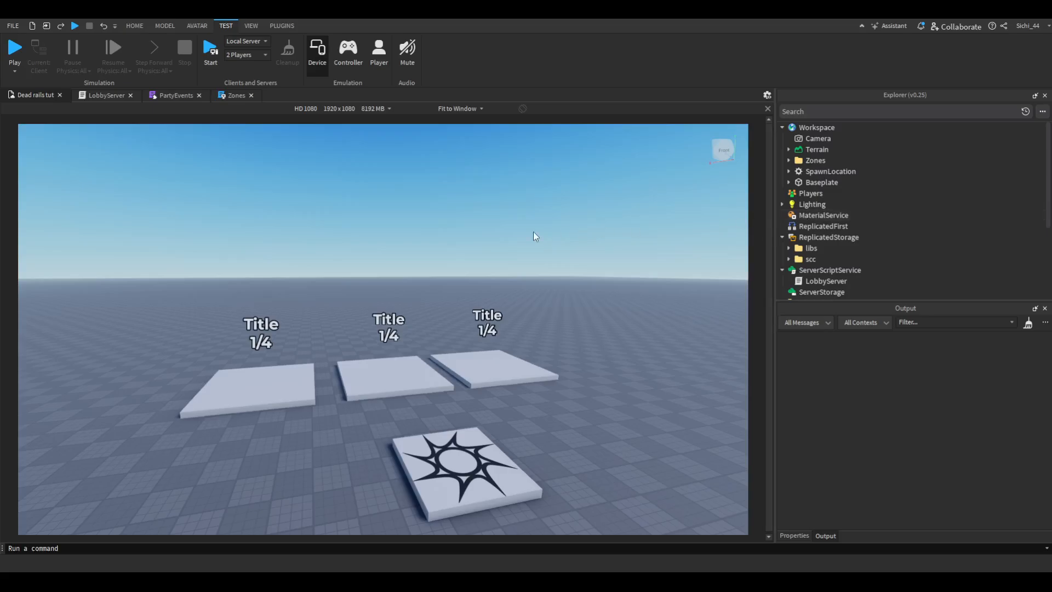
mouse_move(210, 54)
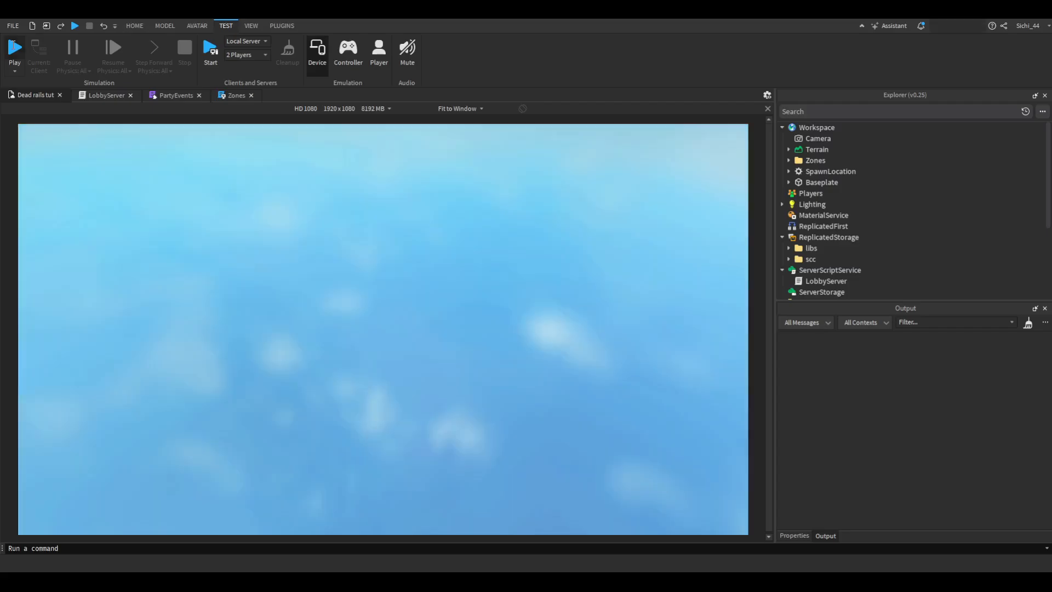
click(13, 48)
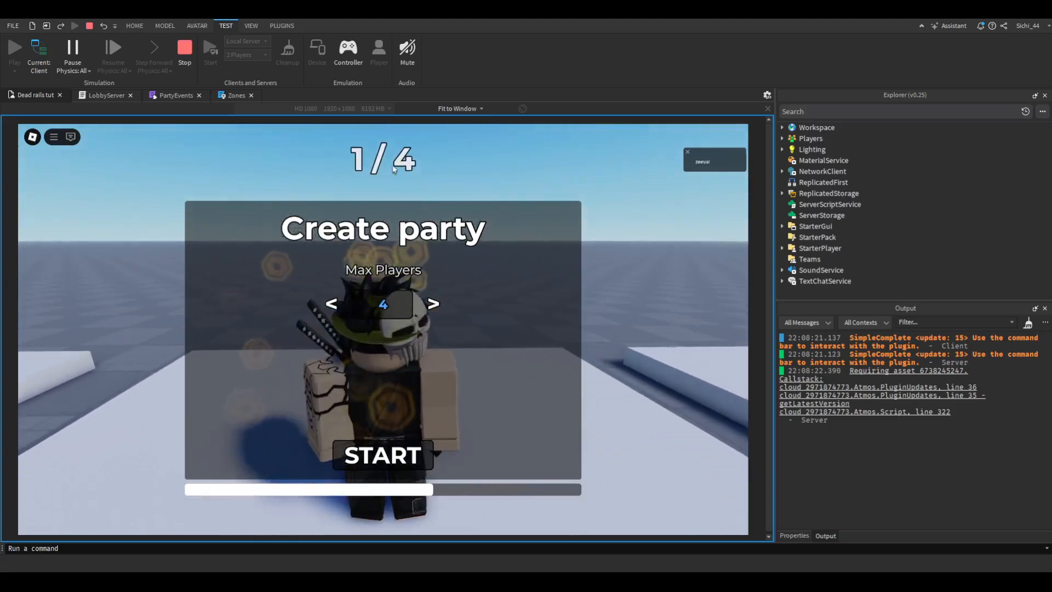
click(330, 303)
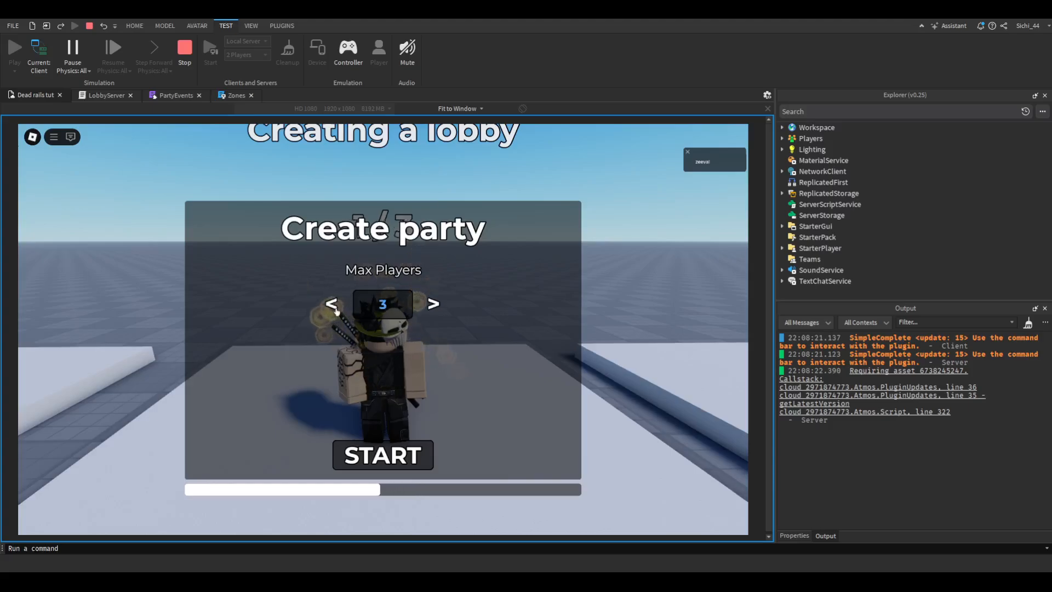
click(433, 304)
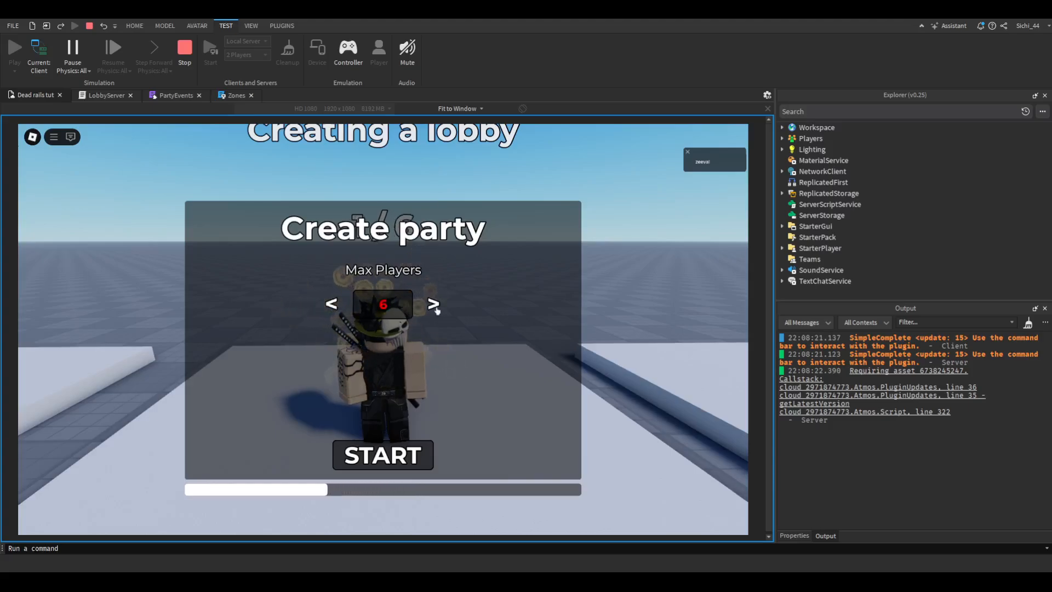
click(434, 304)
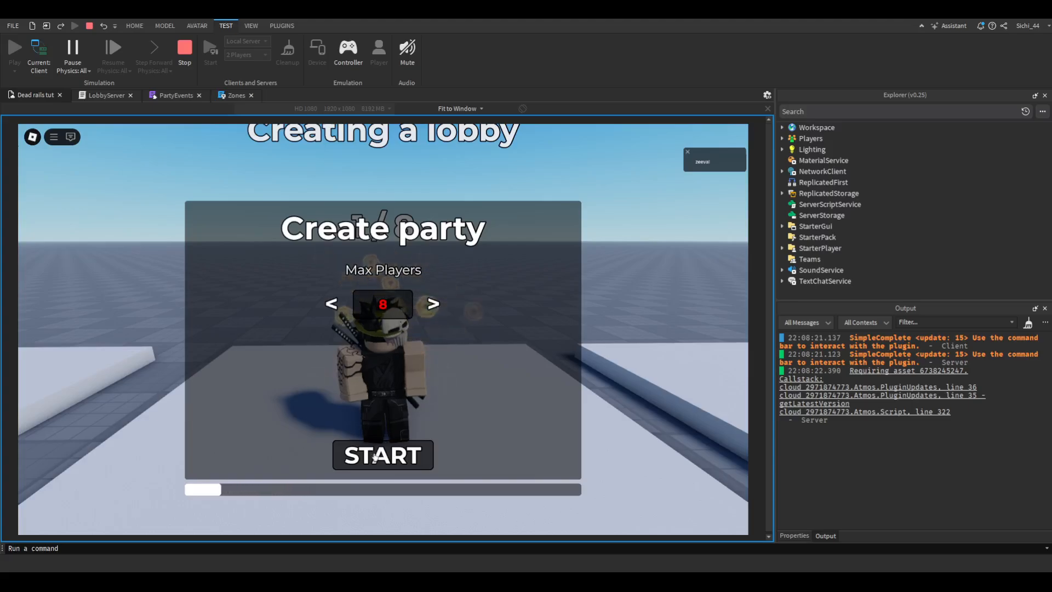
click(382, 454)
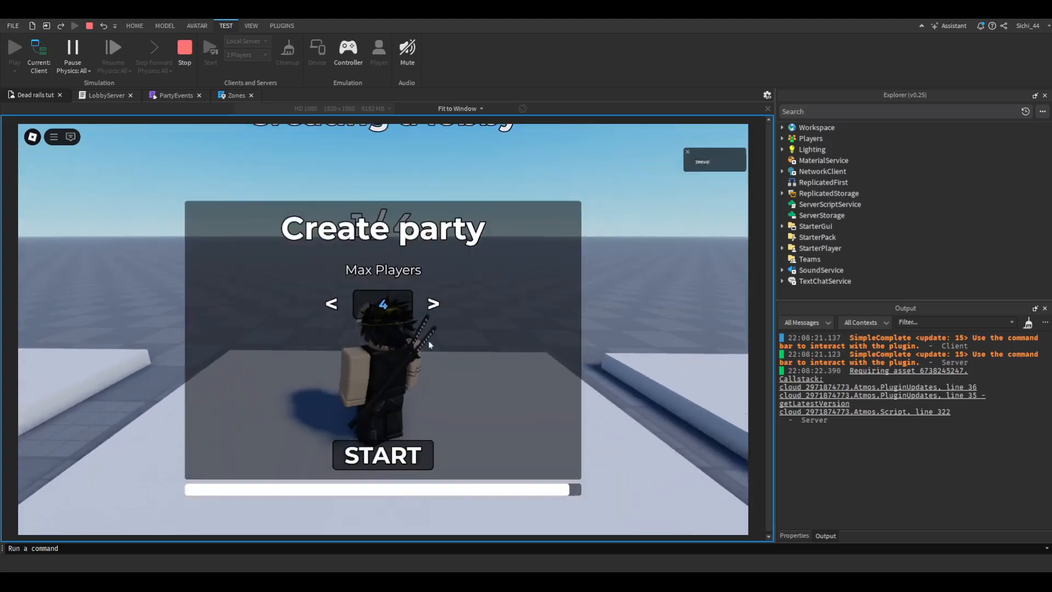
click(382, 455)
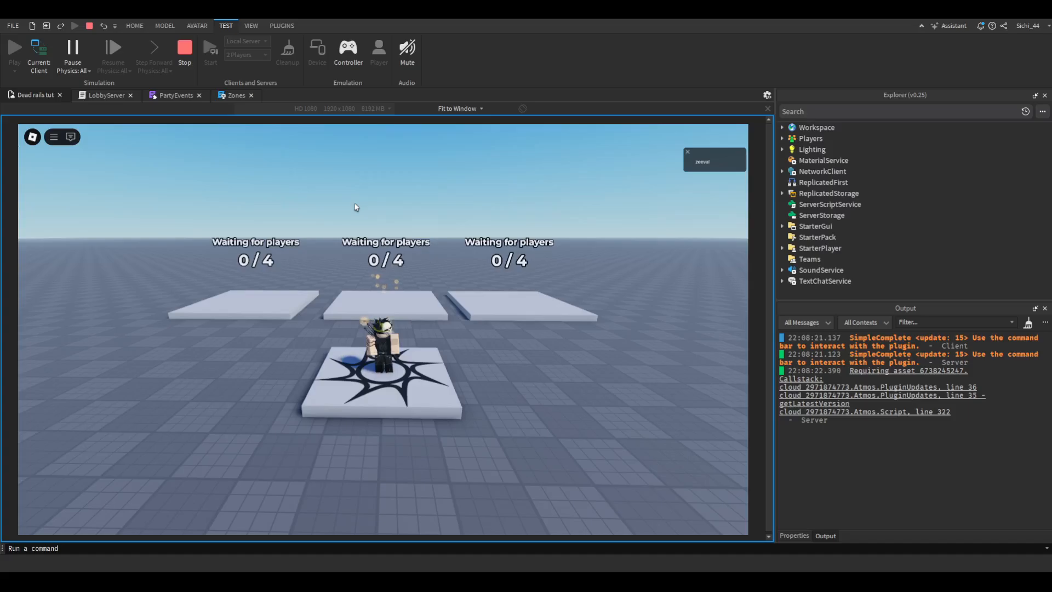
click(184, 48)
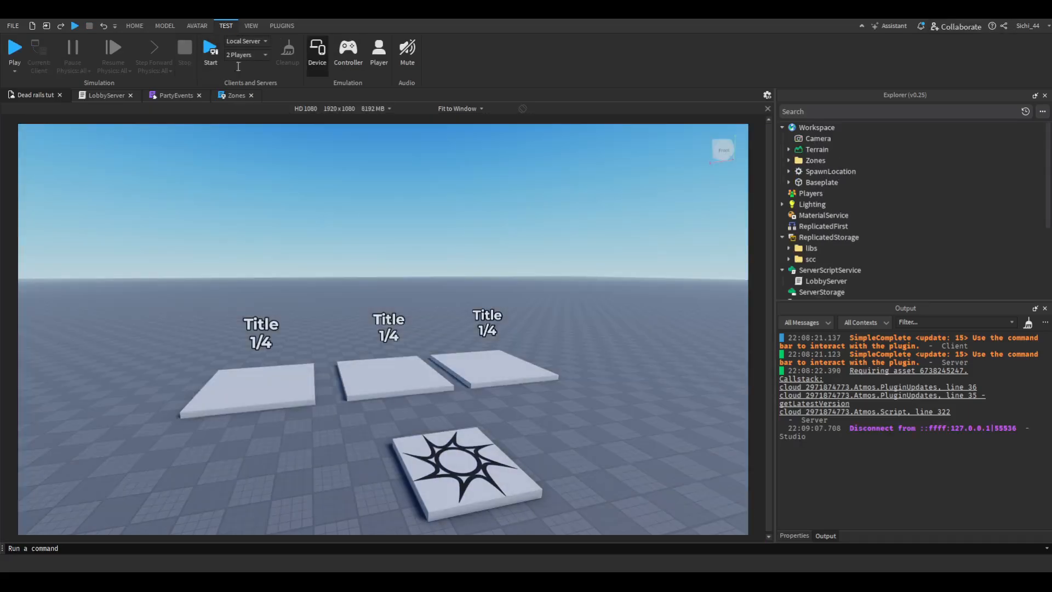
click(211, 50)
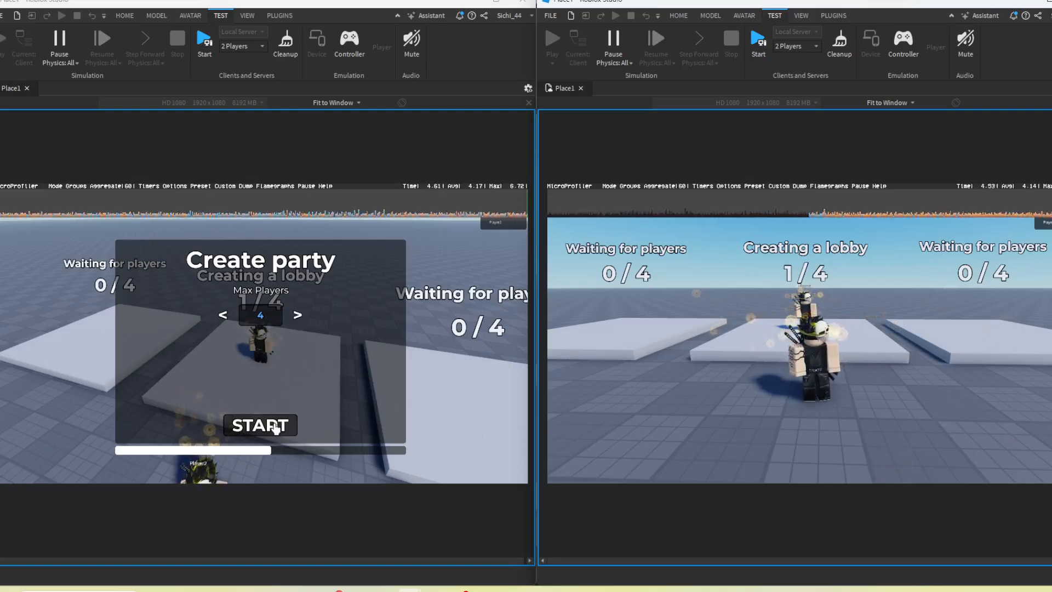
click(259, 425)
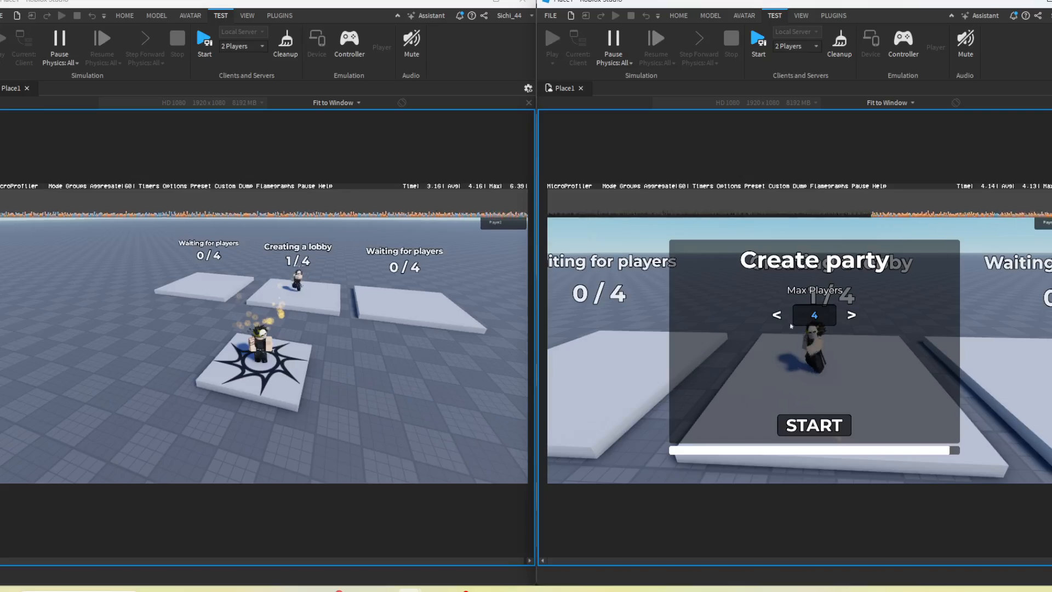
click(812, 425)
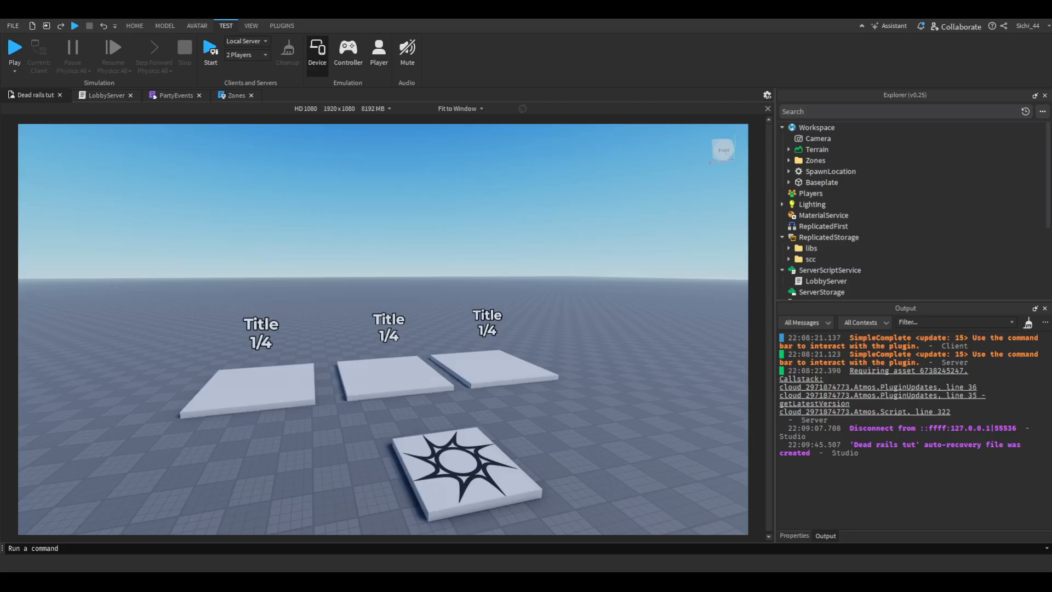
- Tick START_ON_LOBBY_MAX in the third pad's attributes and start a play test
click(503, 355)
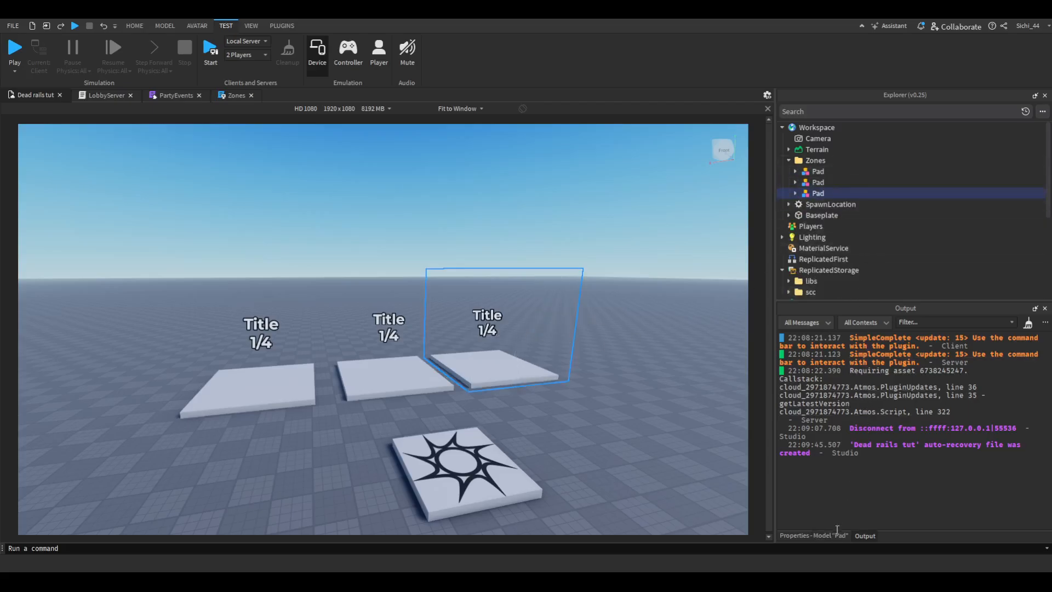
click(813, 535)
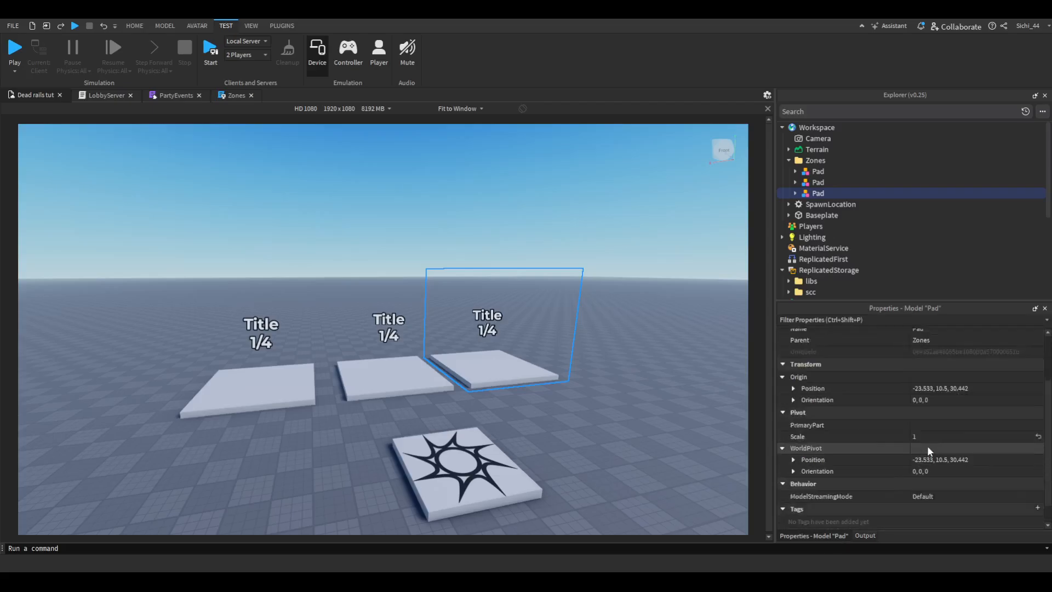
scroll(down, 3)
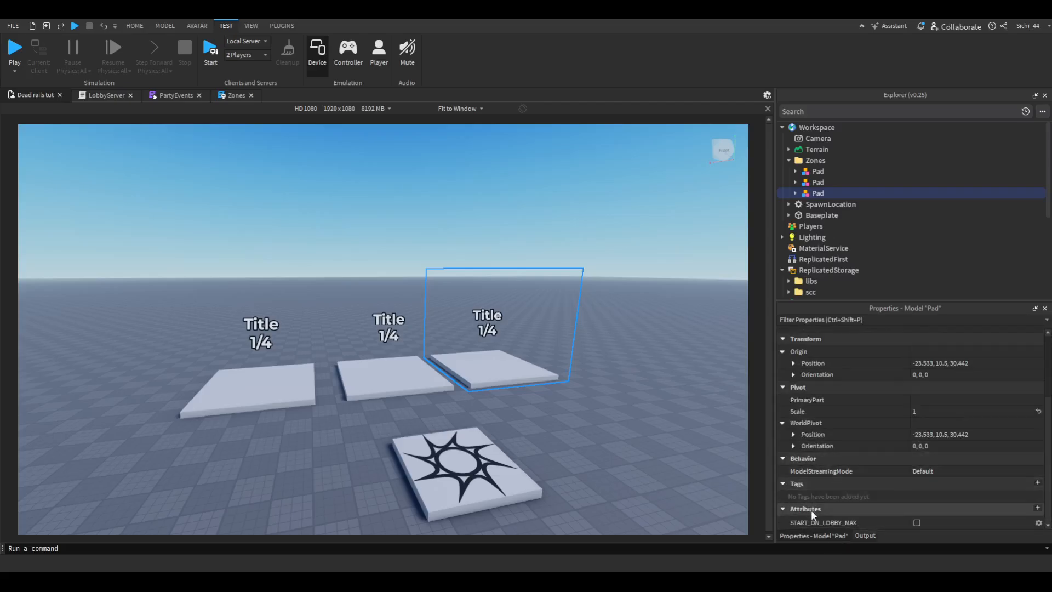
mouse_move(934, 526)
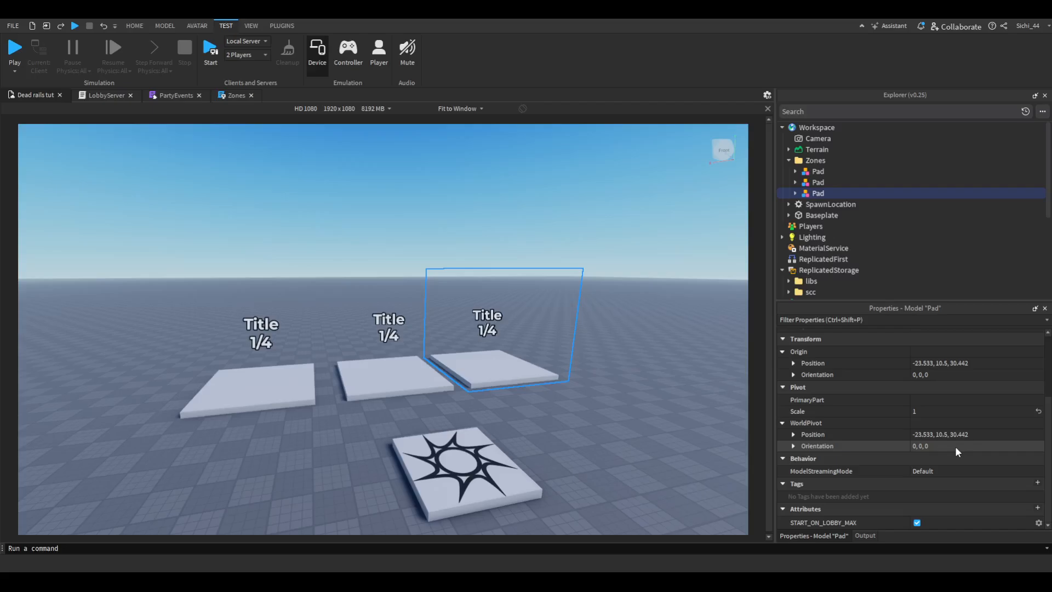
click(660, 385)
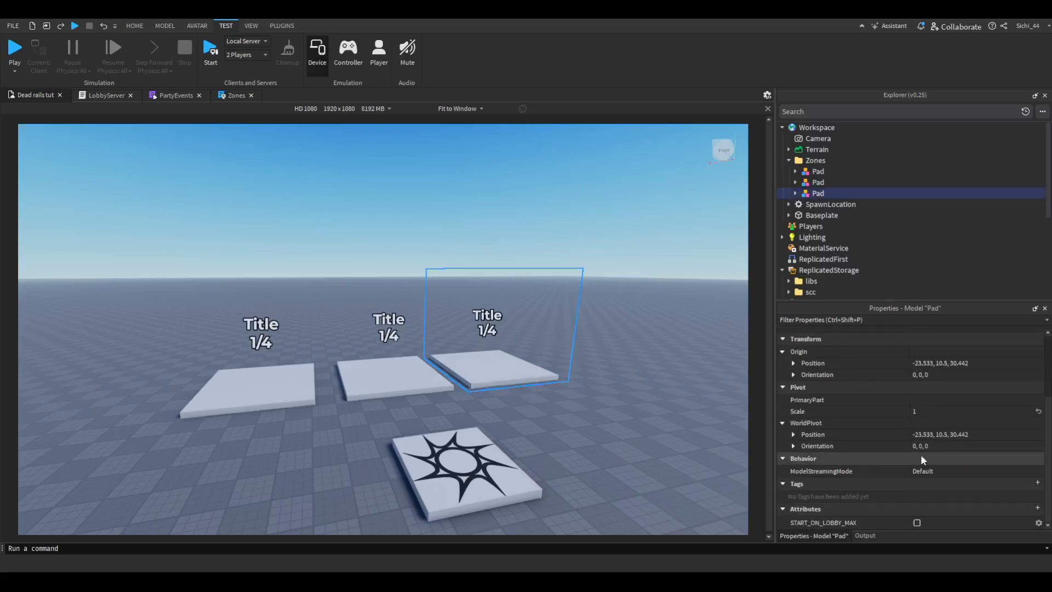
click(917, 522)
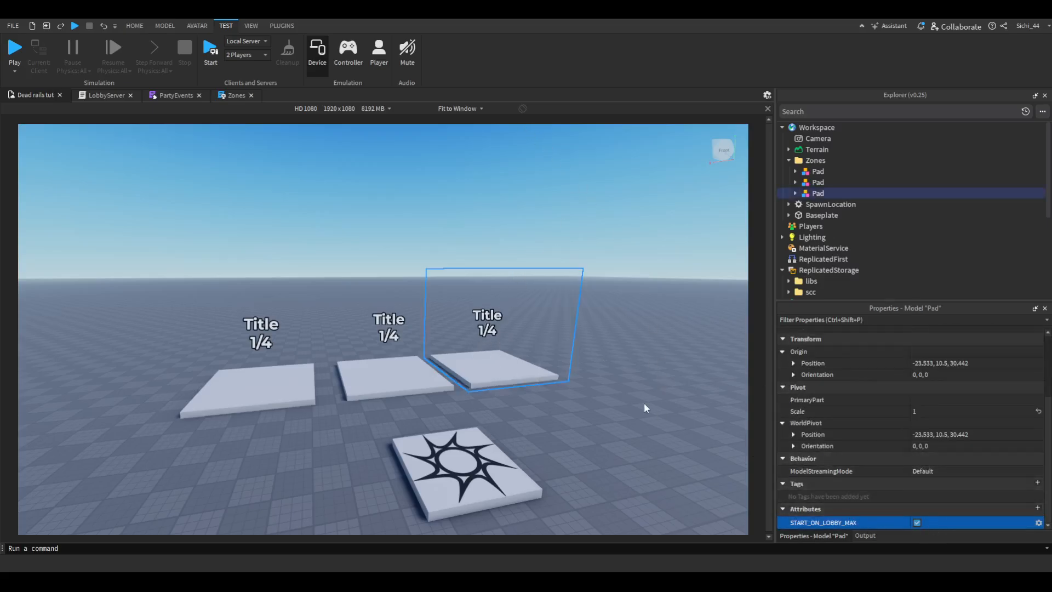
click(13, 51)
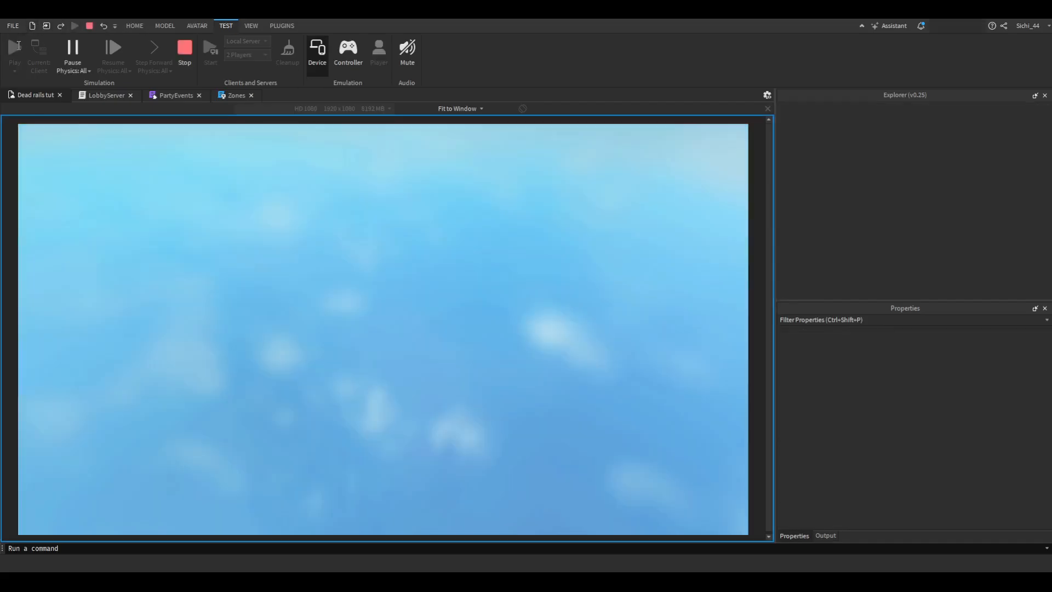
- In play mode, adjust Max Players, start a party on the pad, then stop the test
click(14, 53)
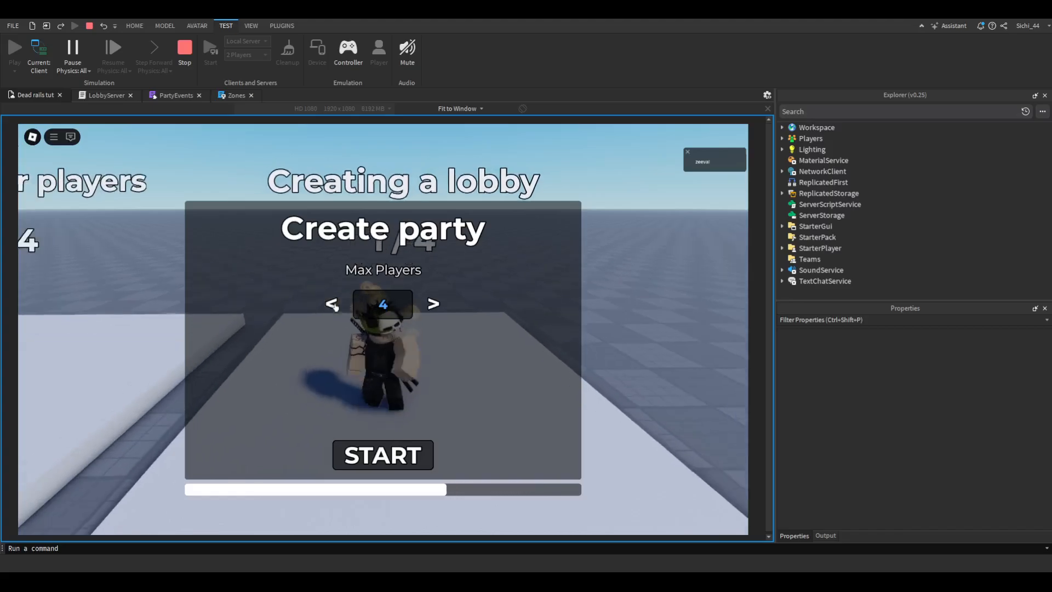
click(383, 454)
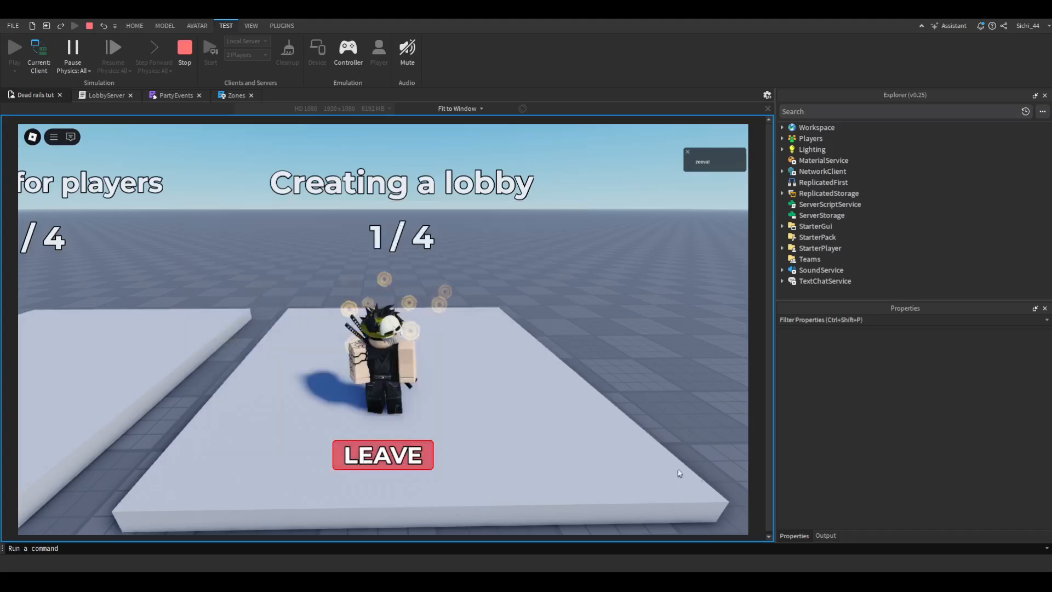
click(823, 535)
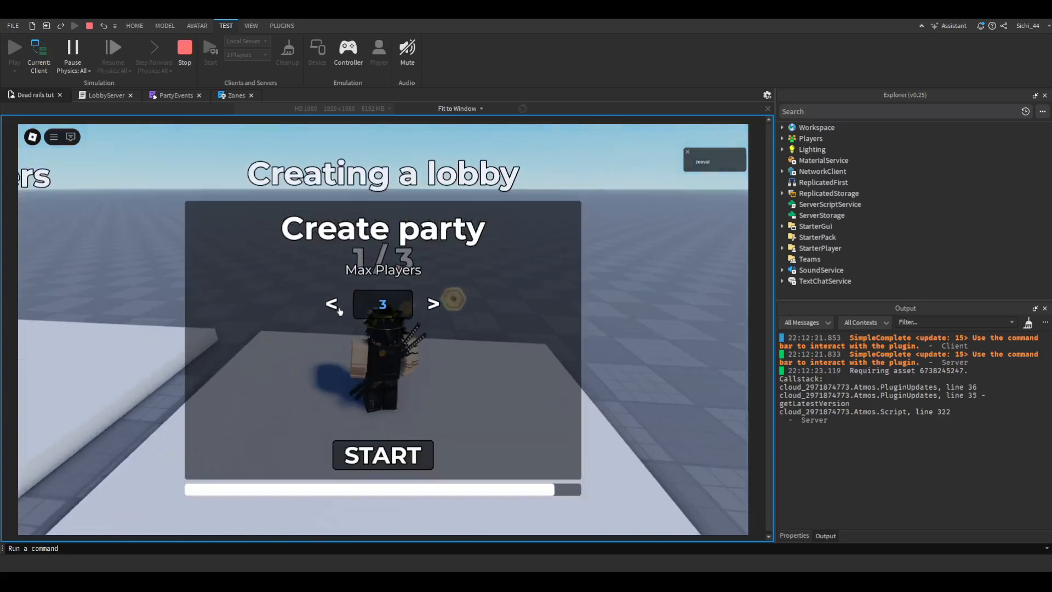
click(383, 454)
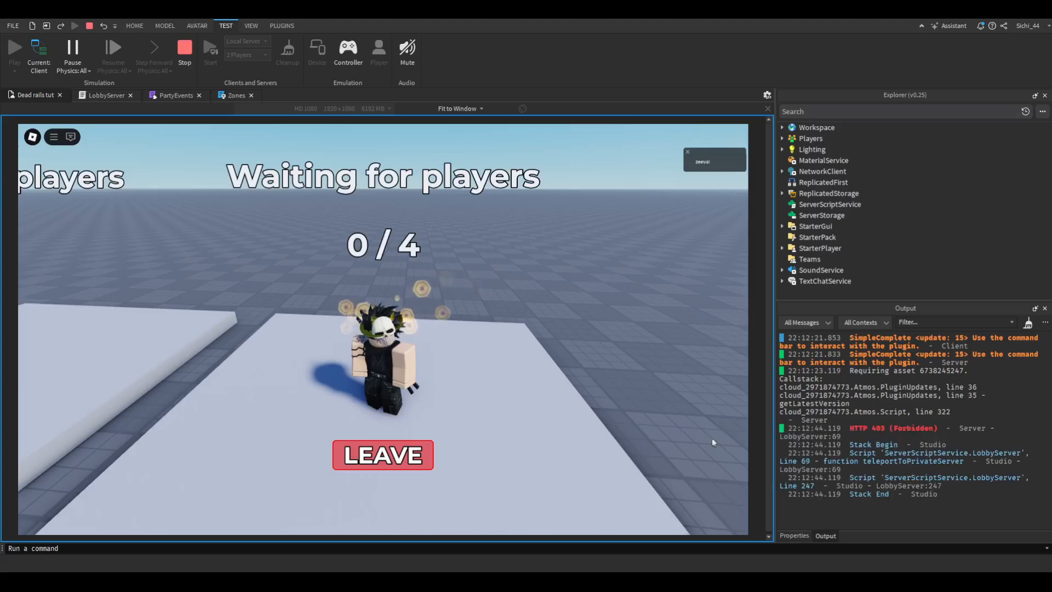
double_click(892, 428)
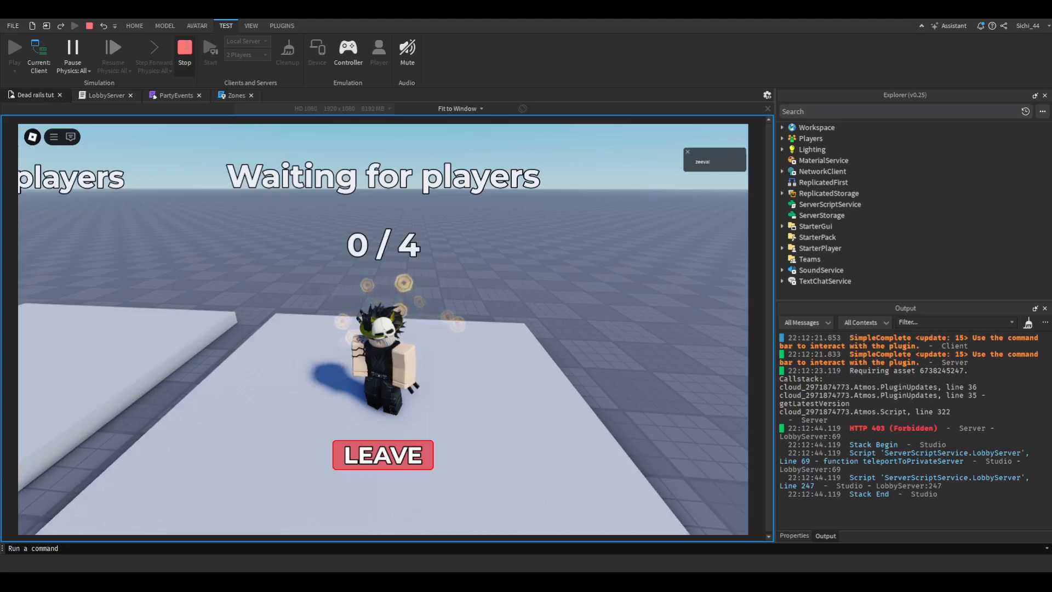
click(184, 50)
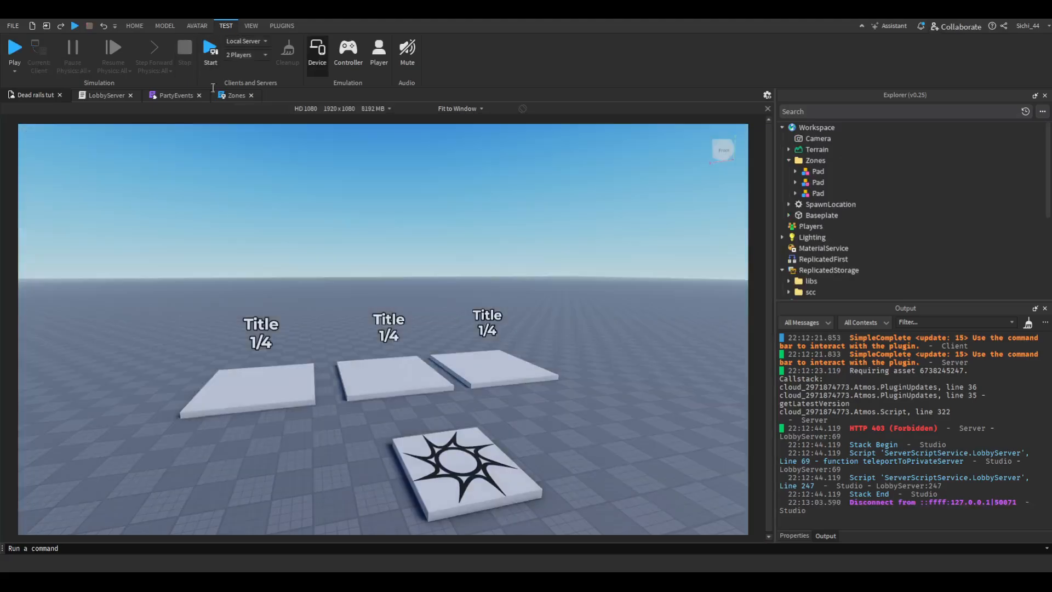
mouse_move(494, 227)
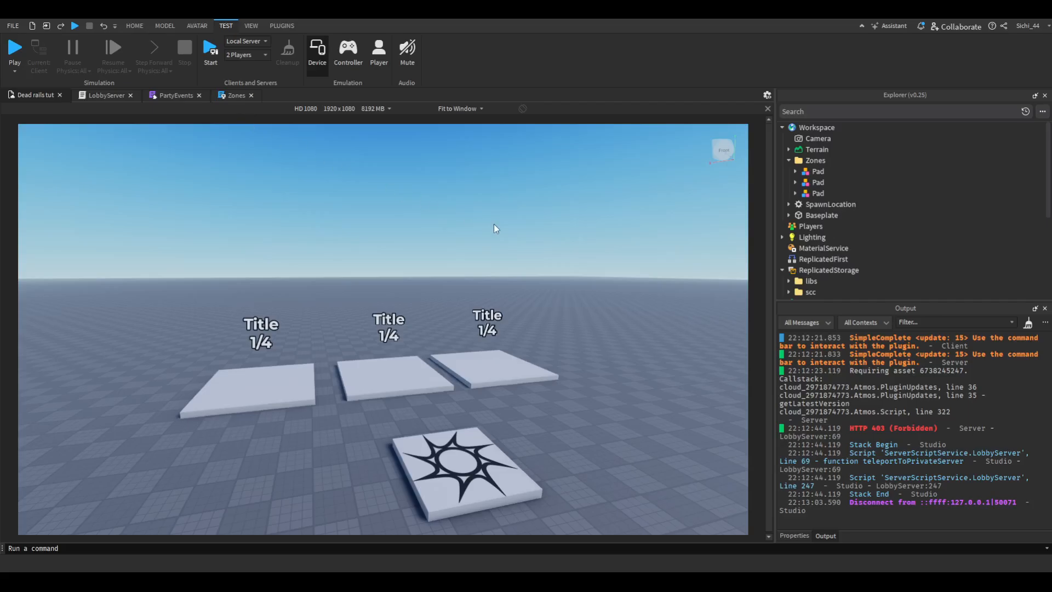
mouse_move(263, 185)
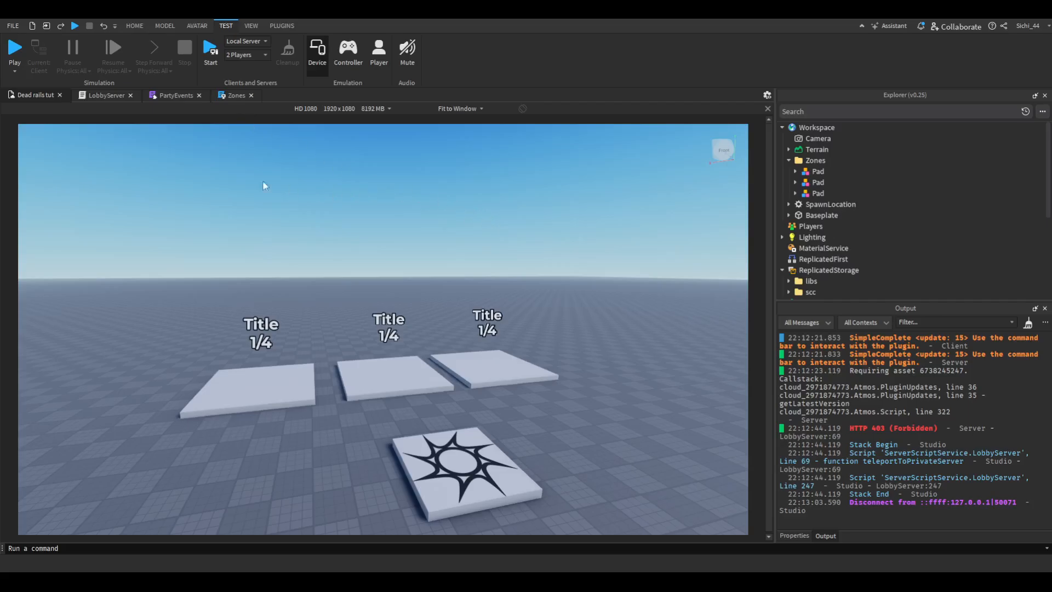
- Scroll LobbyServer to the top to show PRIVATE_PLACE_ID, DEFAULT_LOBBY_MAX, MAX_LOBBY_LIMIT and DEFAULT_COUNTDOWN
click(106, 95)
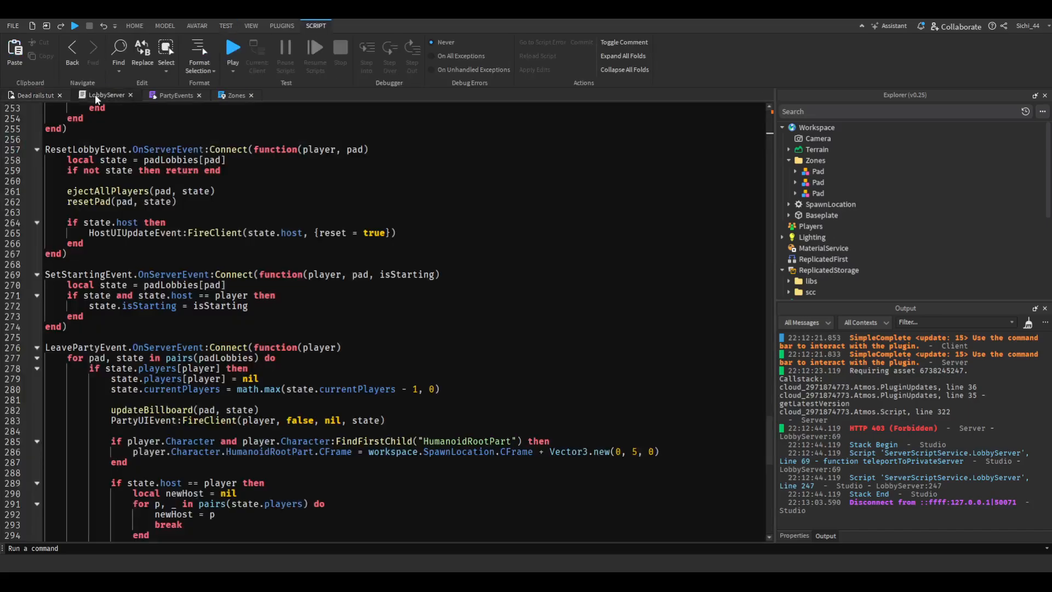
scroll(up, 3)
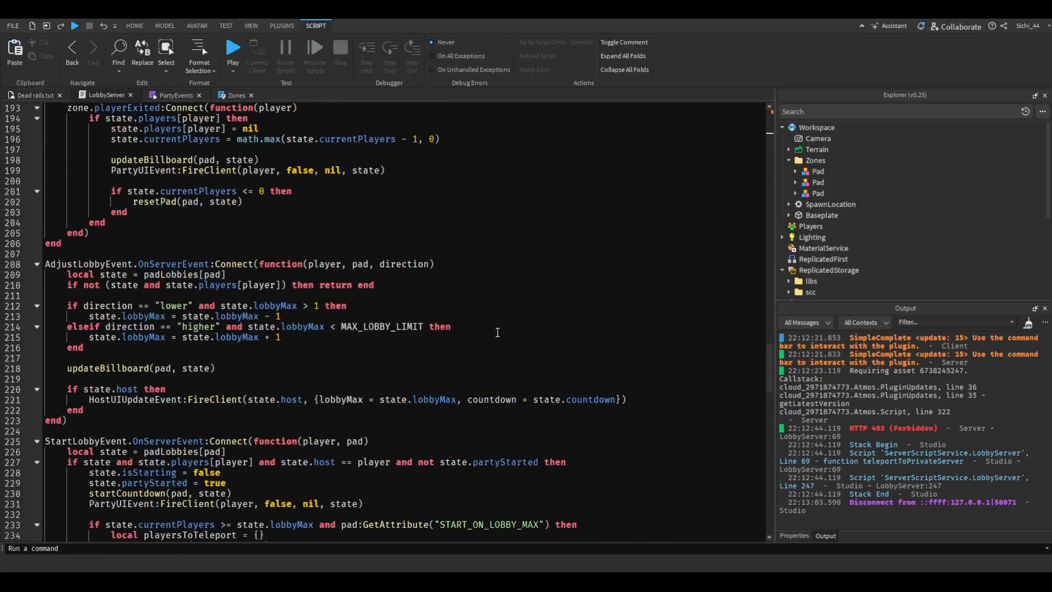
scroll(up, 3)
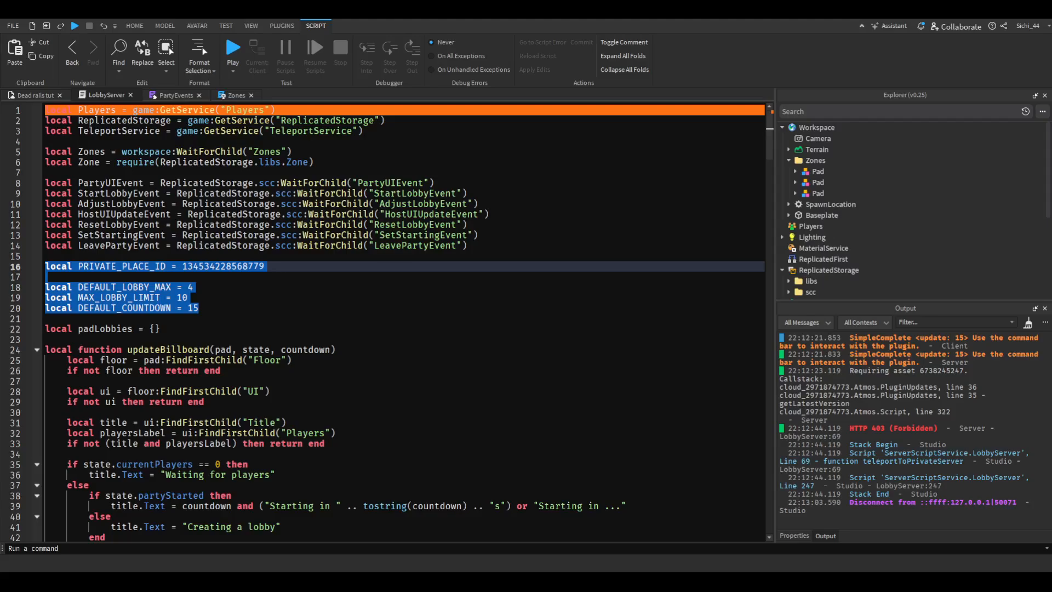
click(377, 266)
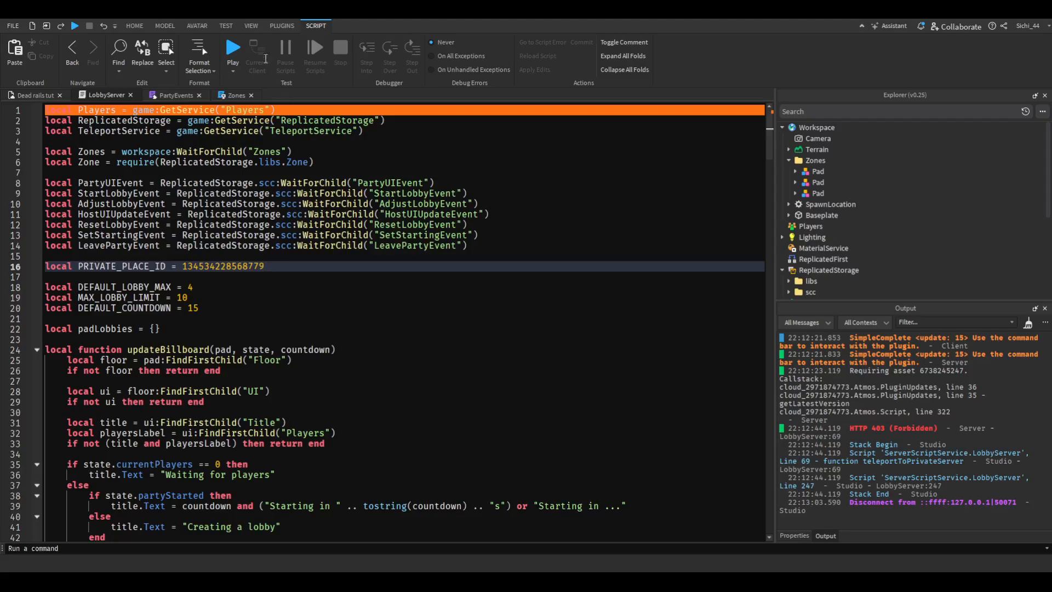
- Show the Asset Manager and select the experience's place under Places
click(251, 26)
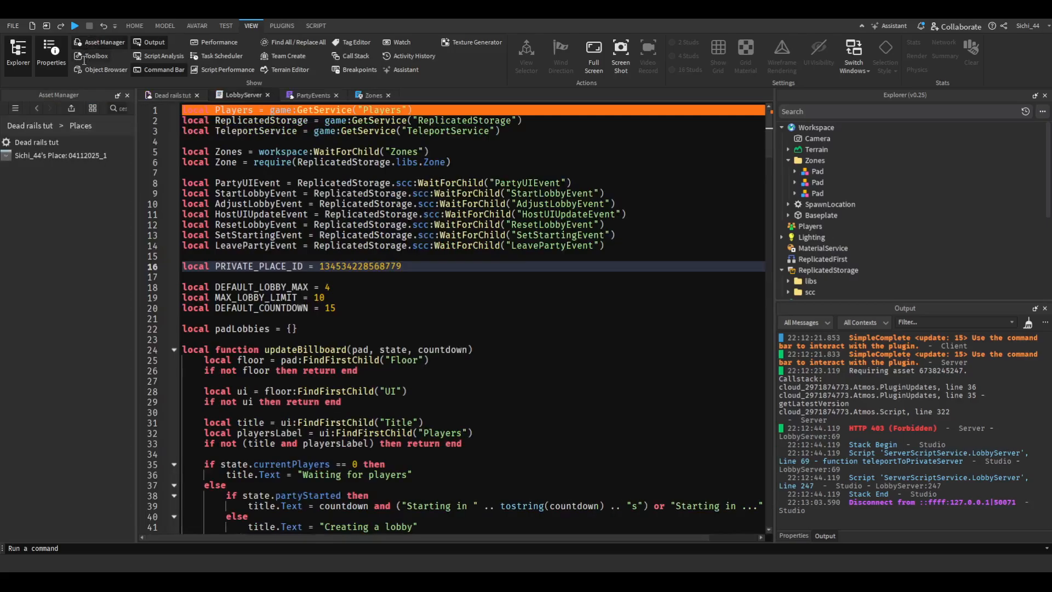
click(61, 155)
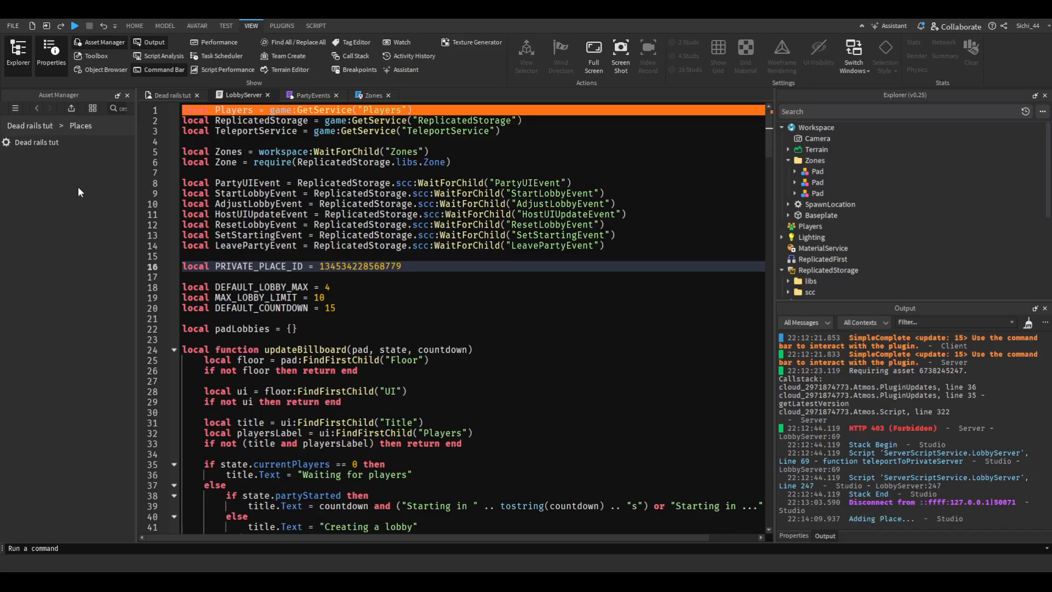
click(61, 155)
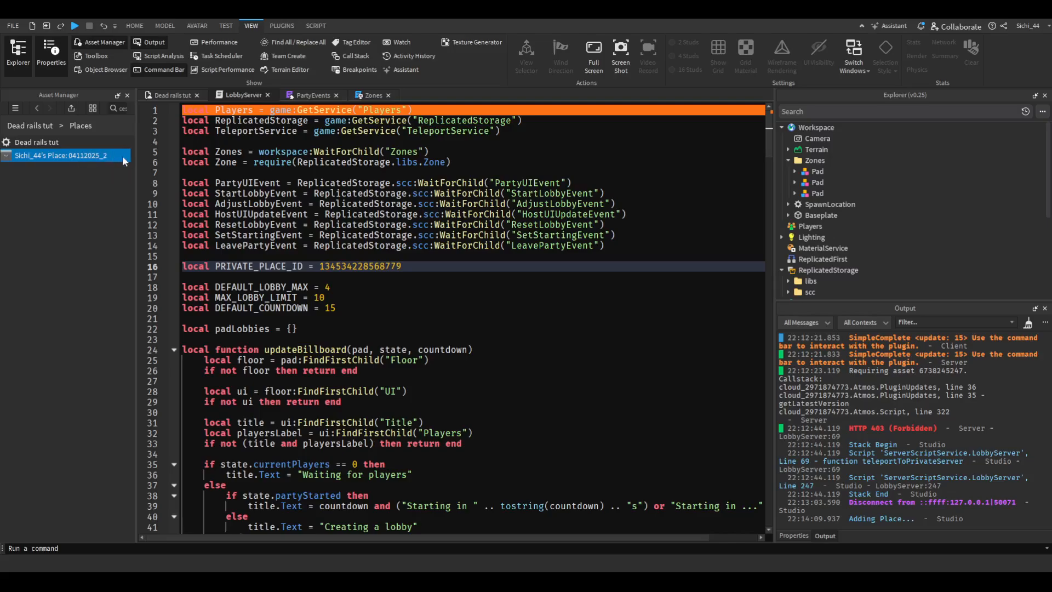
mouse_move(85, 165)
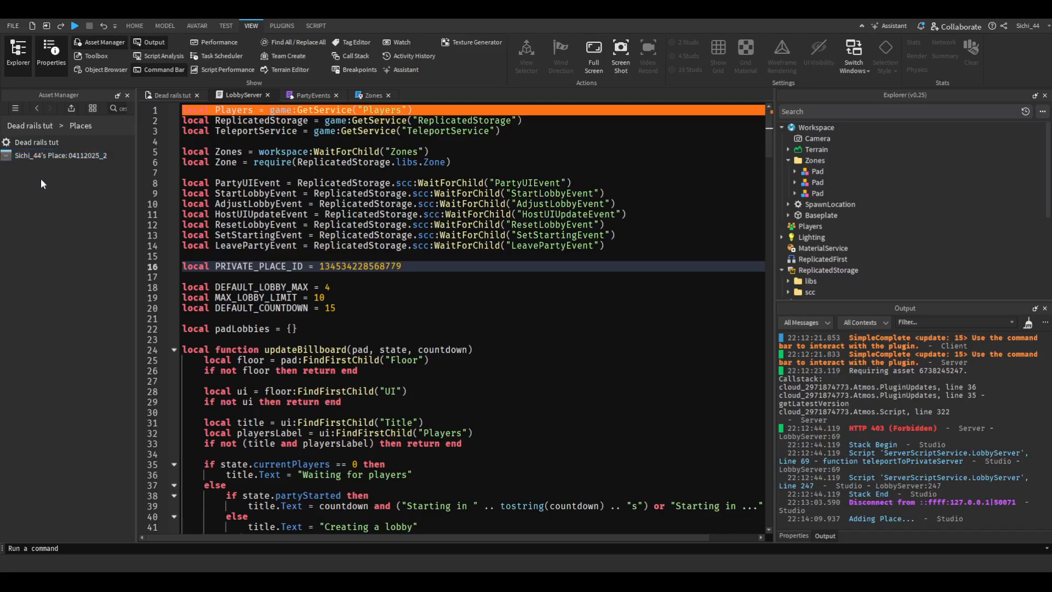
- Select the PRIVATE_PLACE_ID number in LobbyServer, leaving it unchanged
double_click(359, 265)
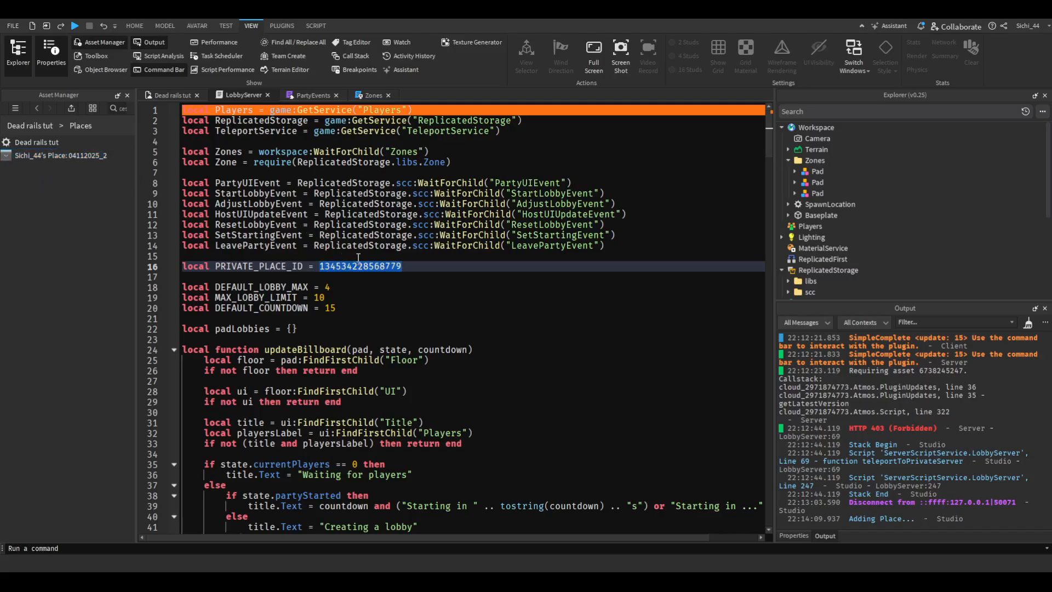
click(401, 265)
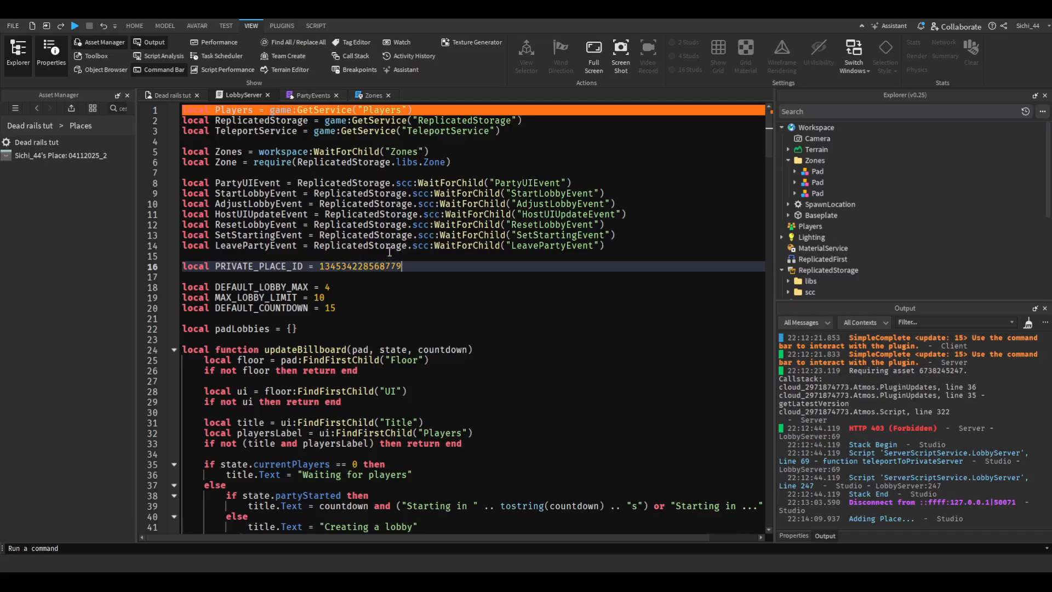
double_click(358, 266)
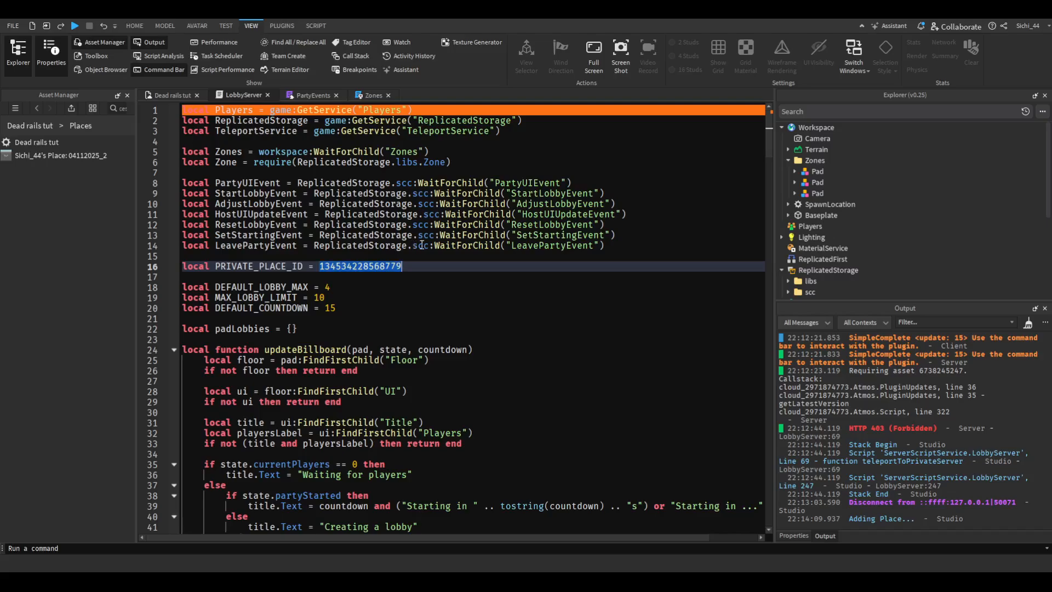
click(368, 272)
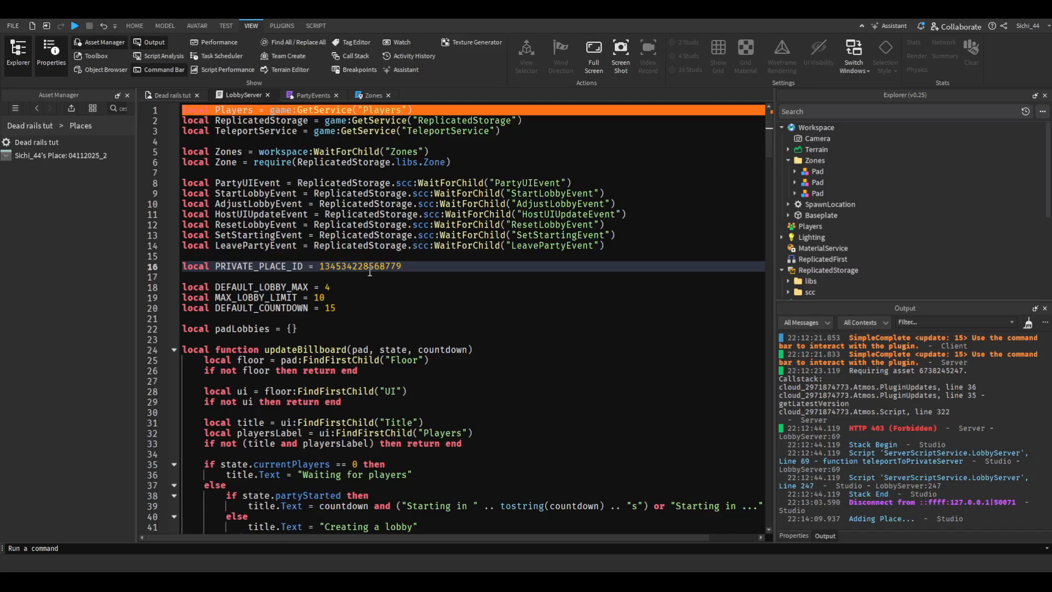
- Expand and collapse the place's versions, then close the Asset Manager
click(60, 155)
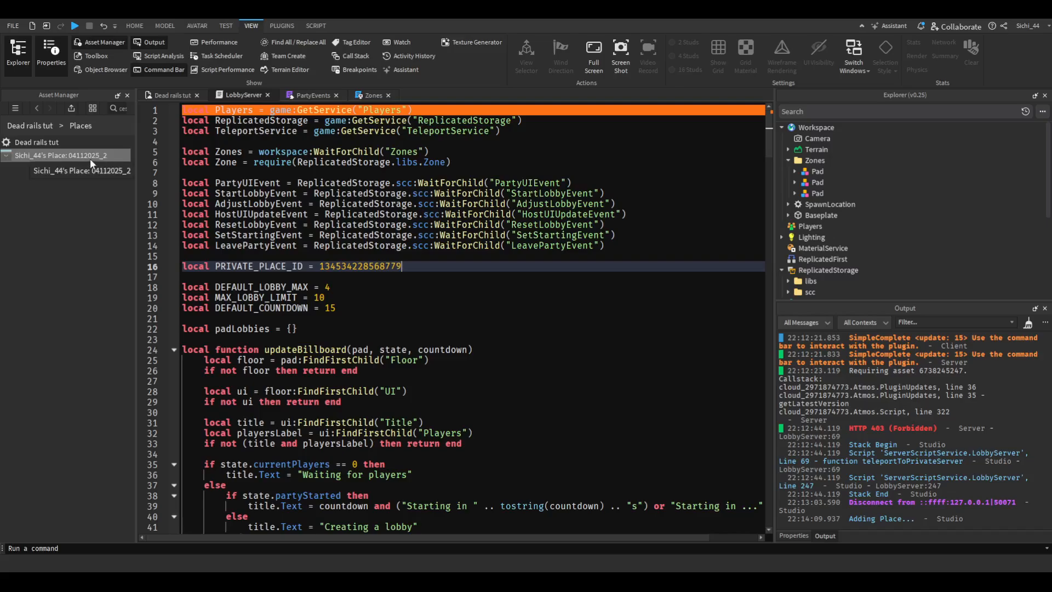
click(60, 155)
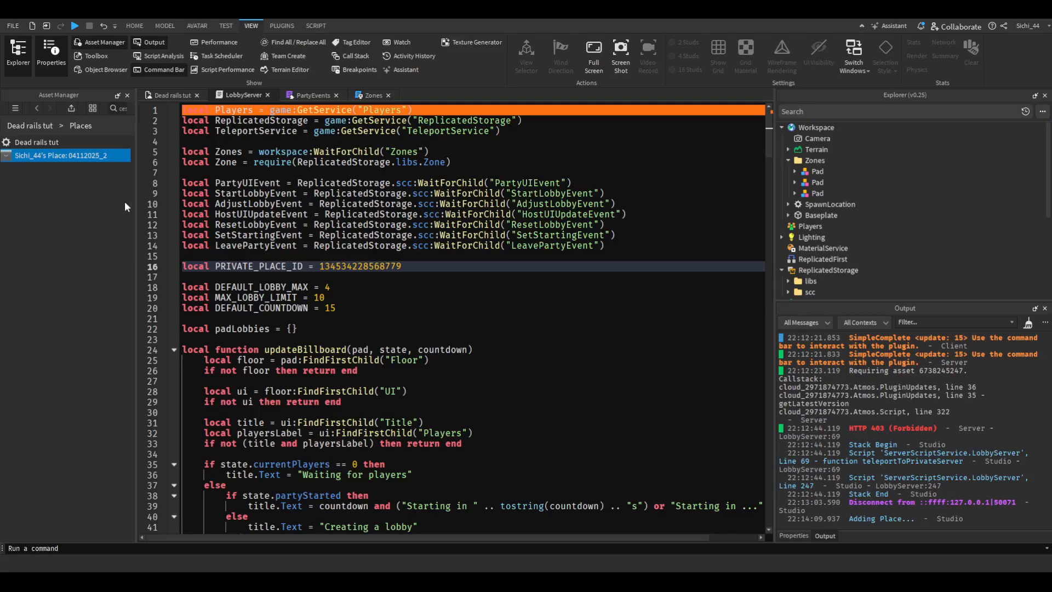
click(596, 316)
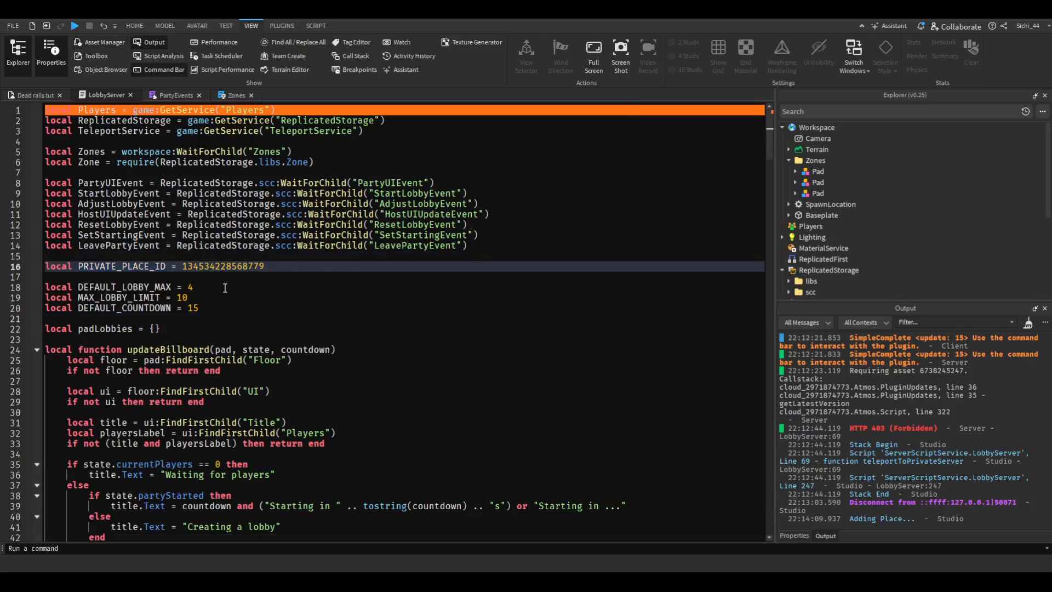
- Set DEFAULT_LOBBY_MAX to 6 and playtest to see six max players offered
click(194, 286)
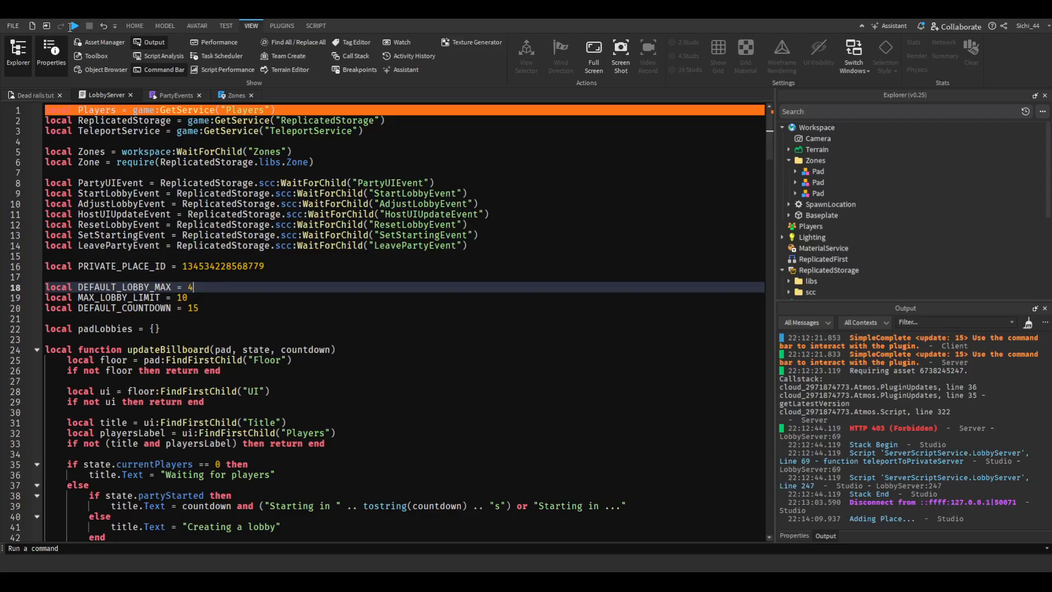
click(75, 26)
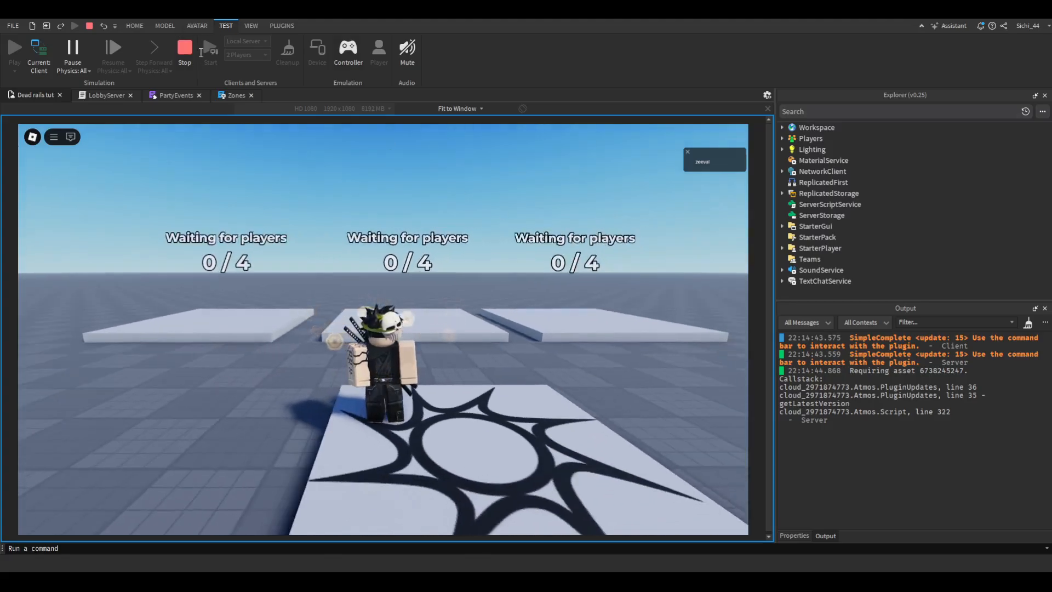
click(185, 50)
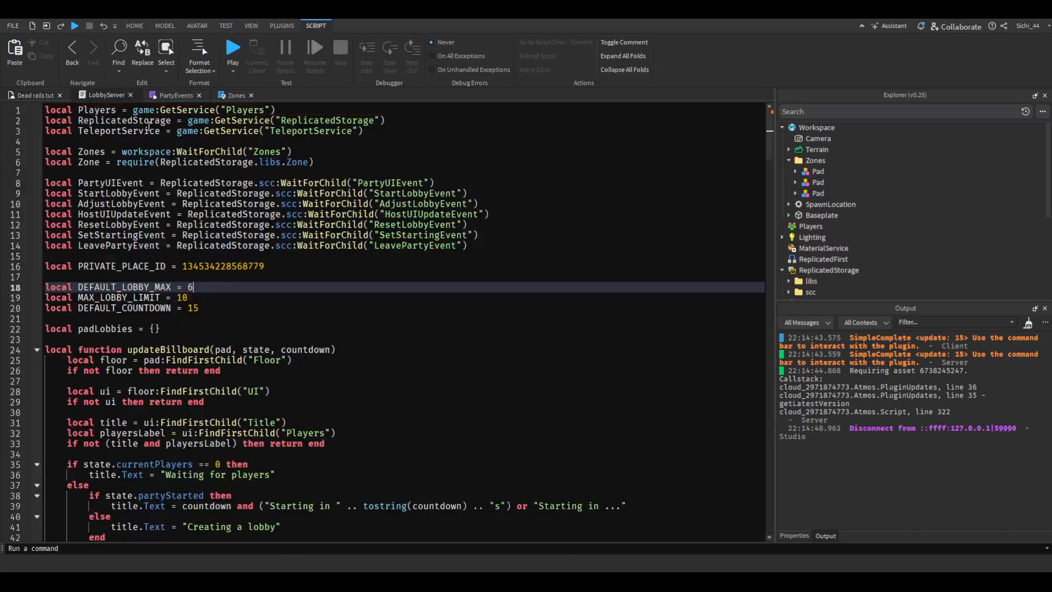
click(232, 47)
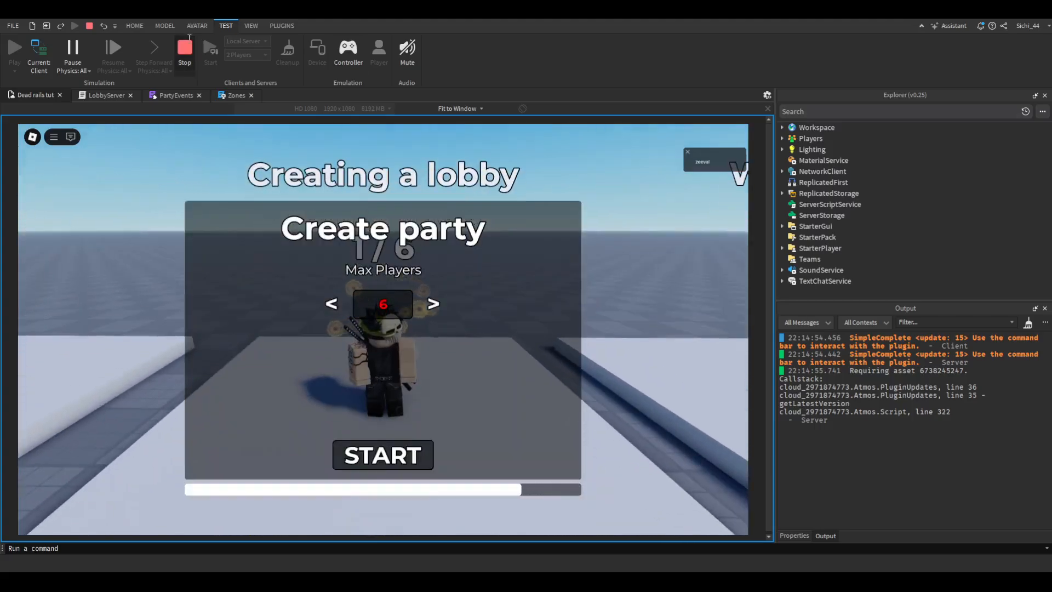
click(184, 49)
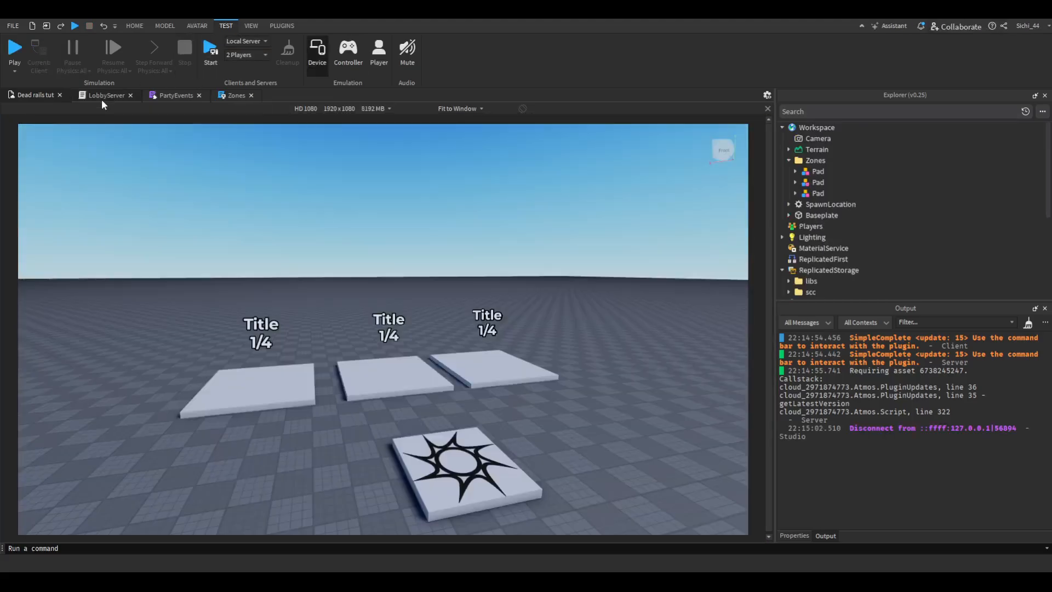
- Set DEFAULT_LOBBY_MAX back to 4 in LobbyServer and start a playtest
click(105, 95)
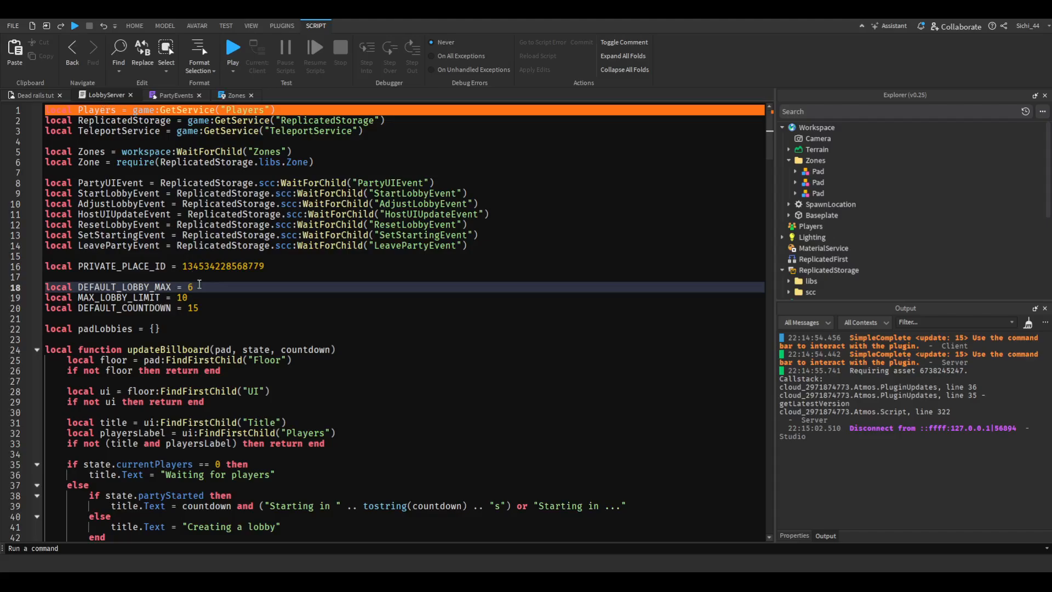
text(4)
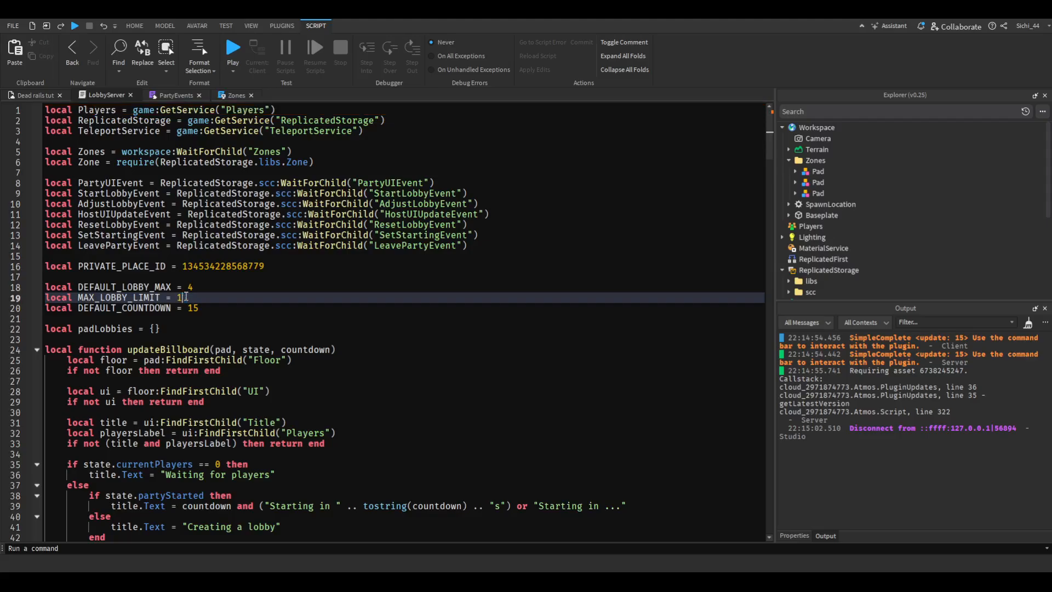
click(232, 47)
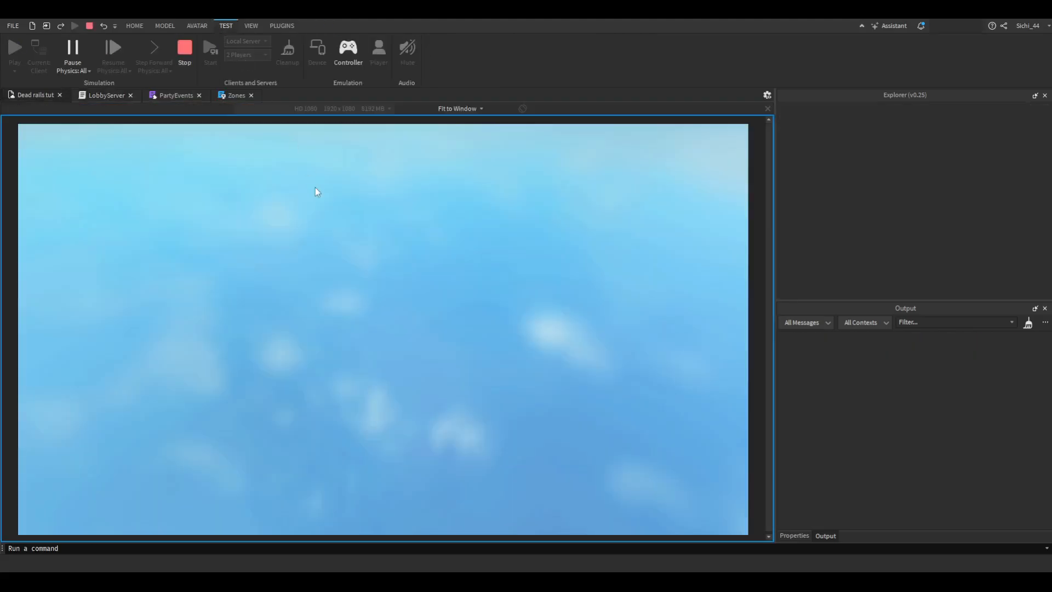
- Raise Max Players toward 12 with the > arrow, stop, and return to LobbyServer
click(14, 47)
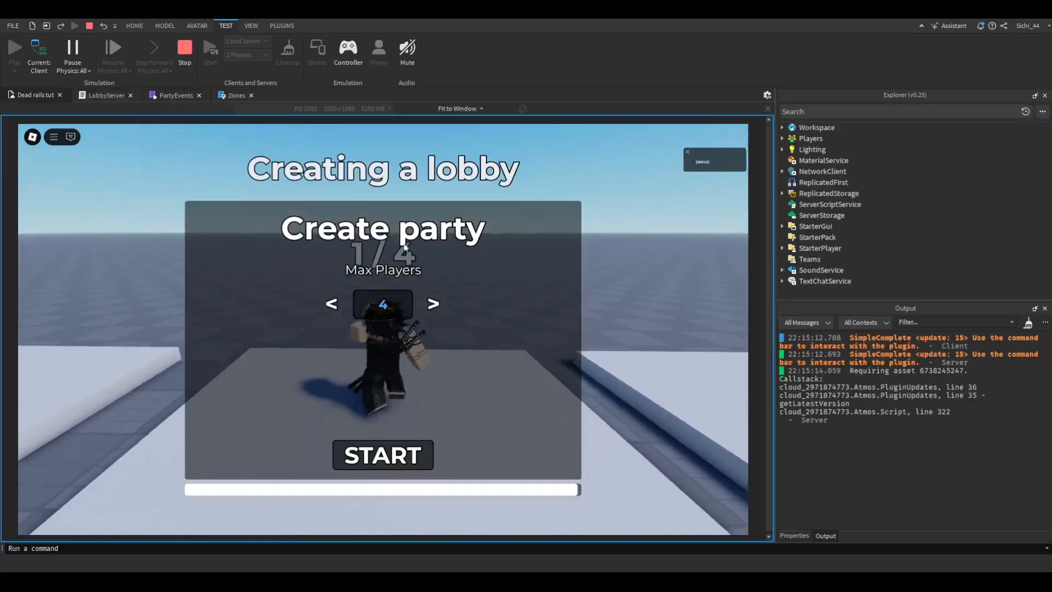
click(433, 303)
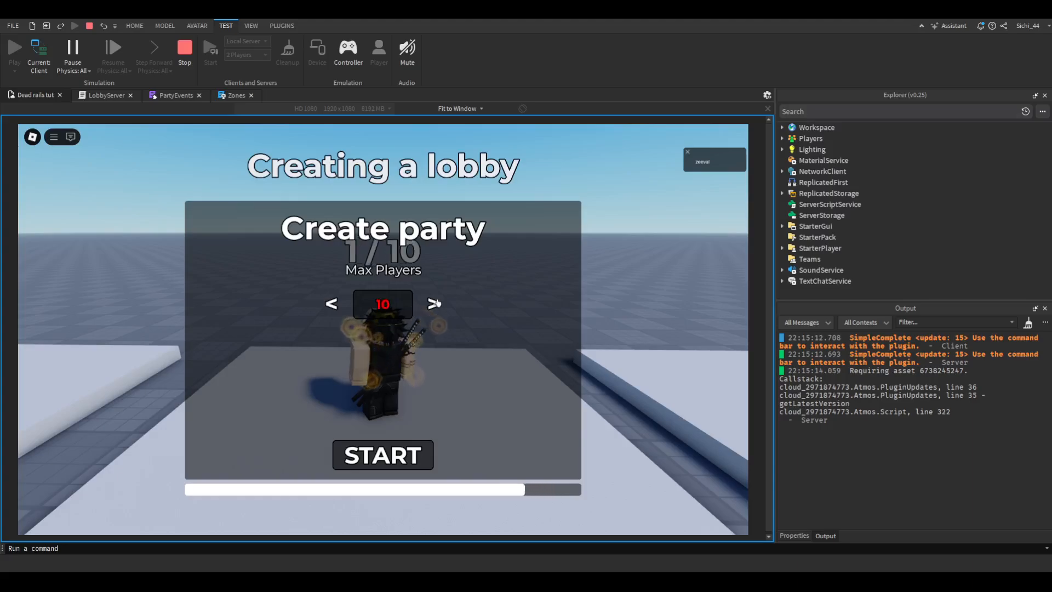
click(432, 303)
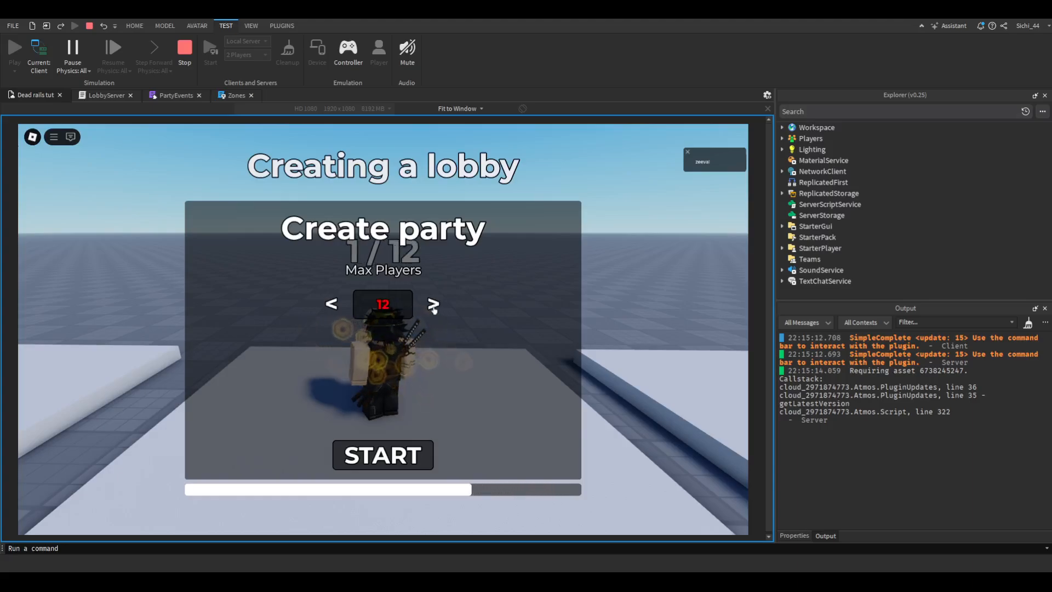
click(184, 51)
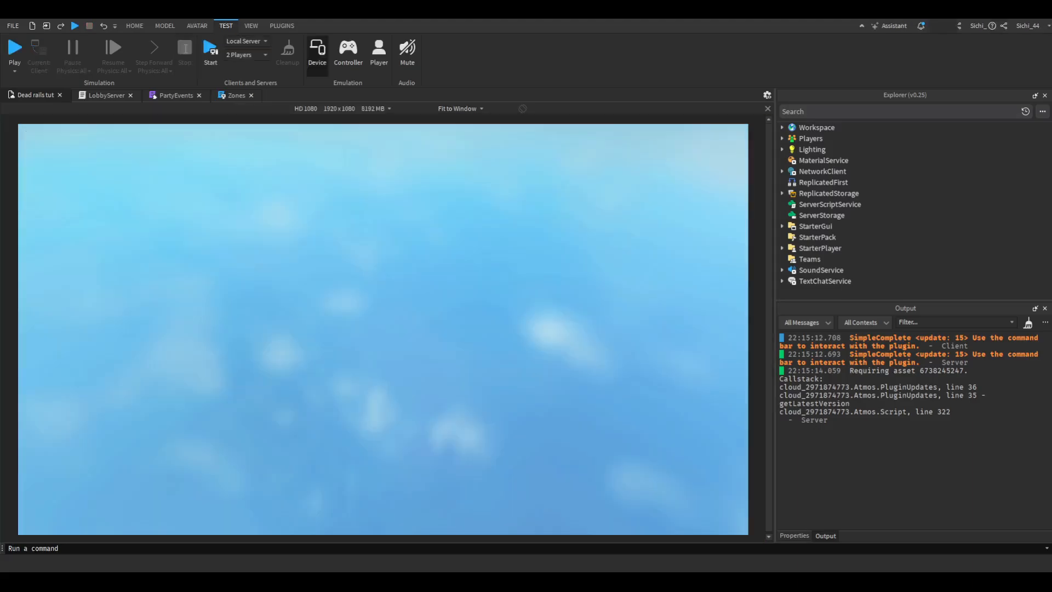
click(106, 95)
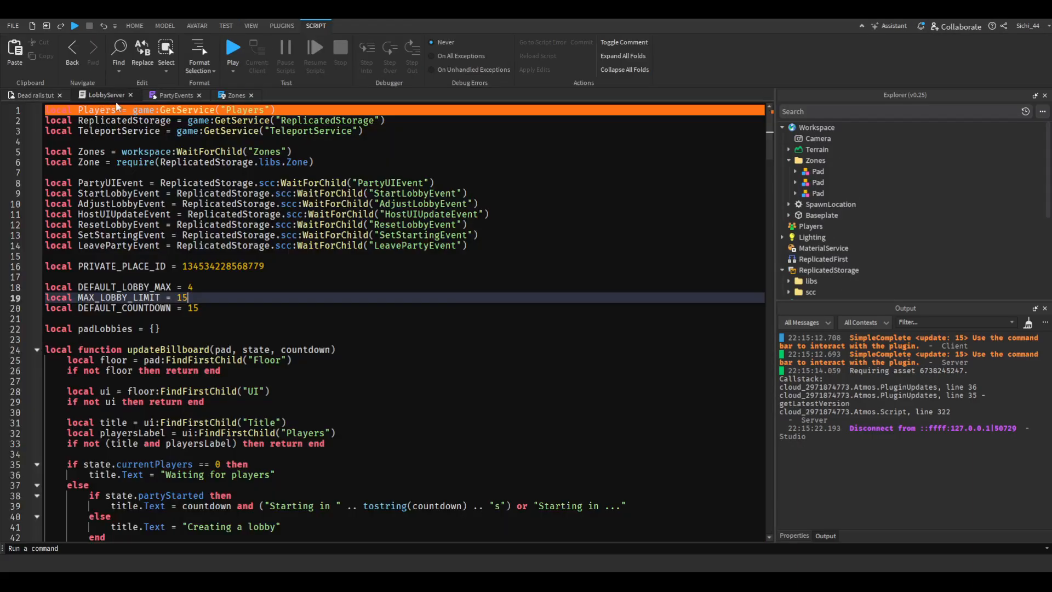
- Set MAX_LOBBY_LIMIT to 10, playtest a 10-second countdown, then restore DEFAULT_COUNTDOWN to 15
text(10)
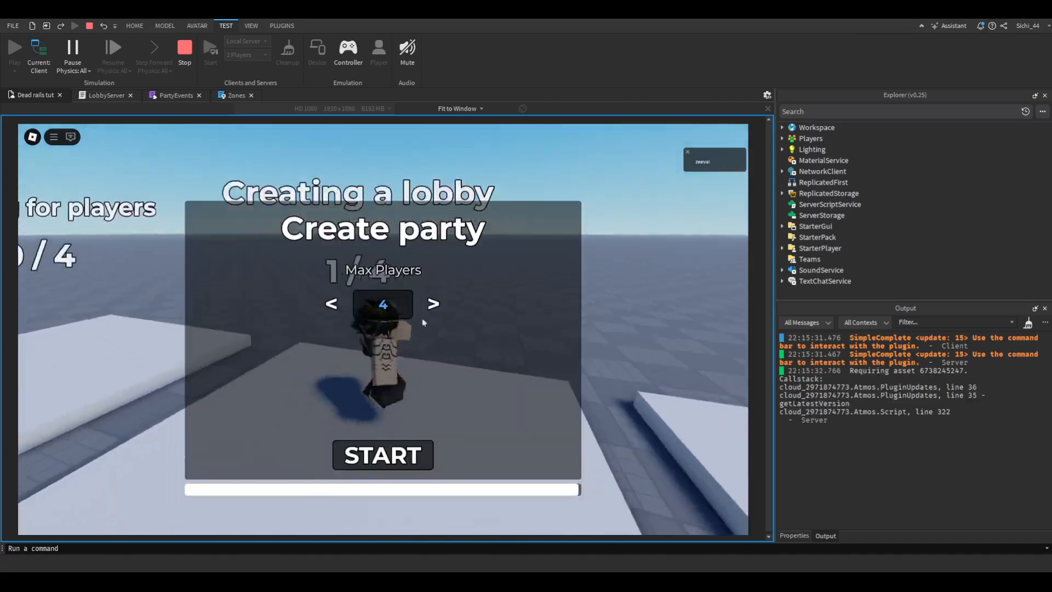
click(383, 455)
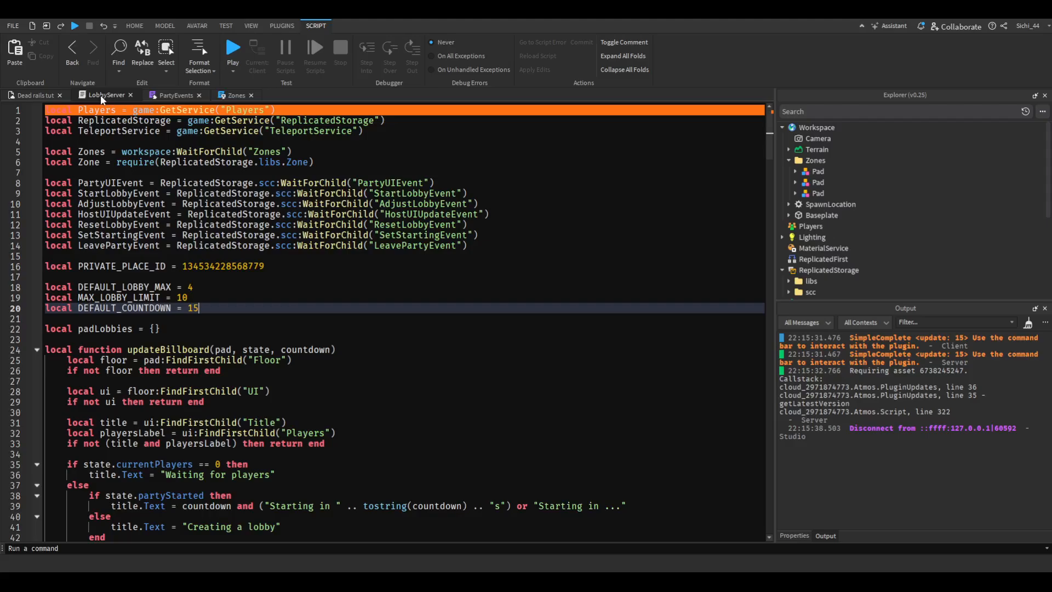
text(30)
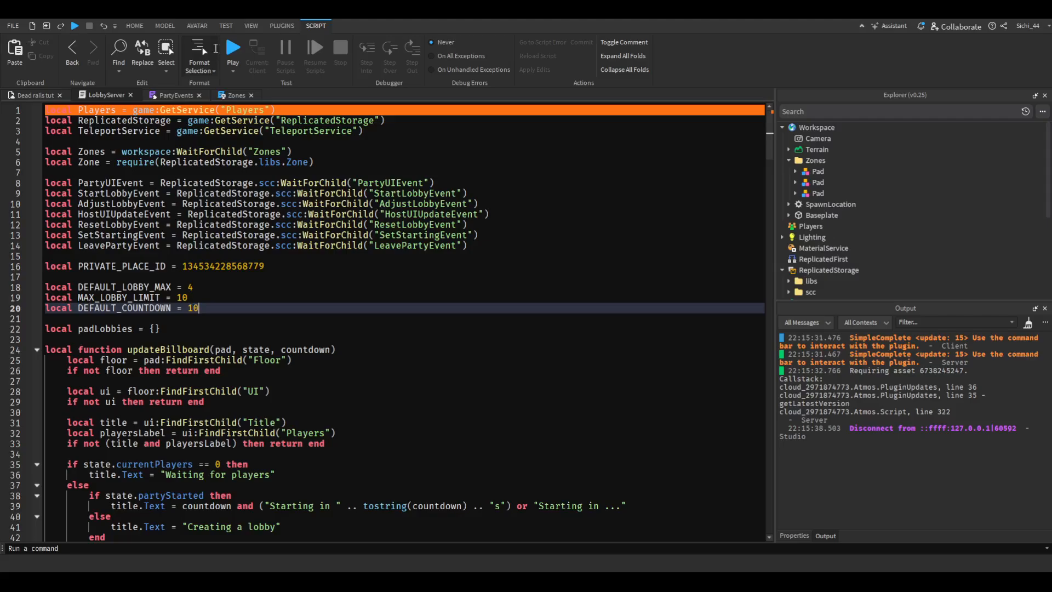
click(233, 48)
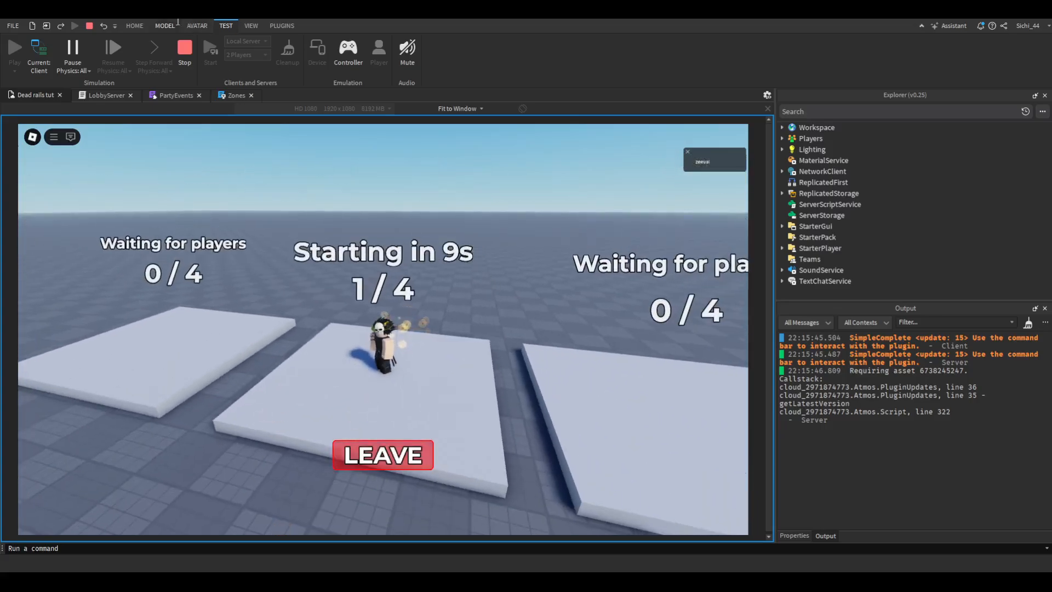
click(184, 50)
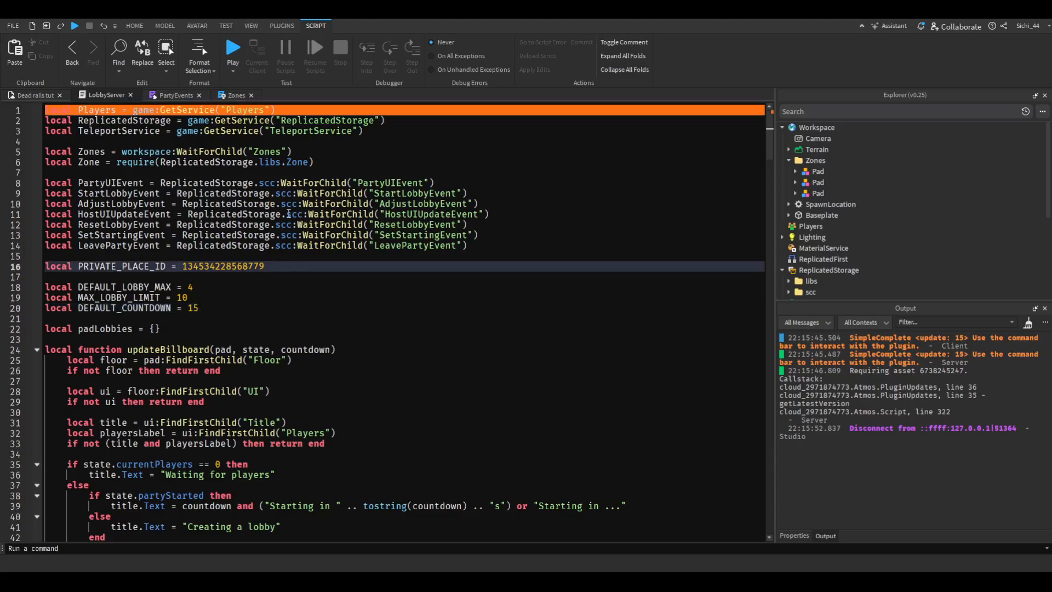
- Open the Zones LocalScript and change DEFAULT_COLOR to Color3.new(1, 1, 1)
scroll(down, 3)
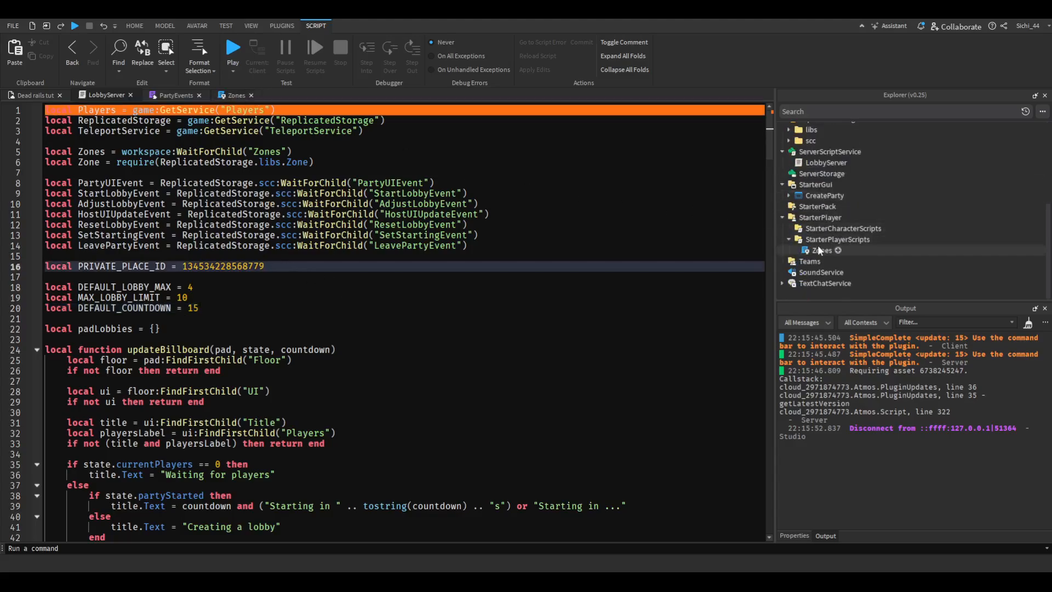
click(821, 250)
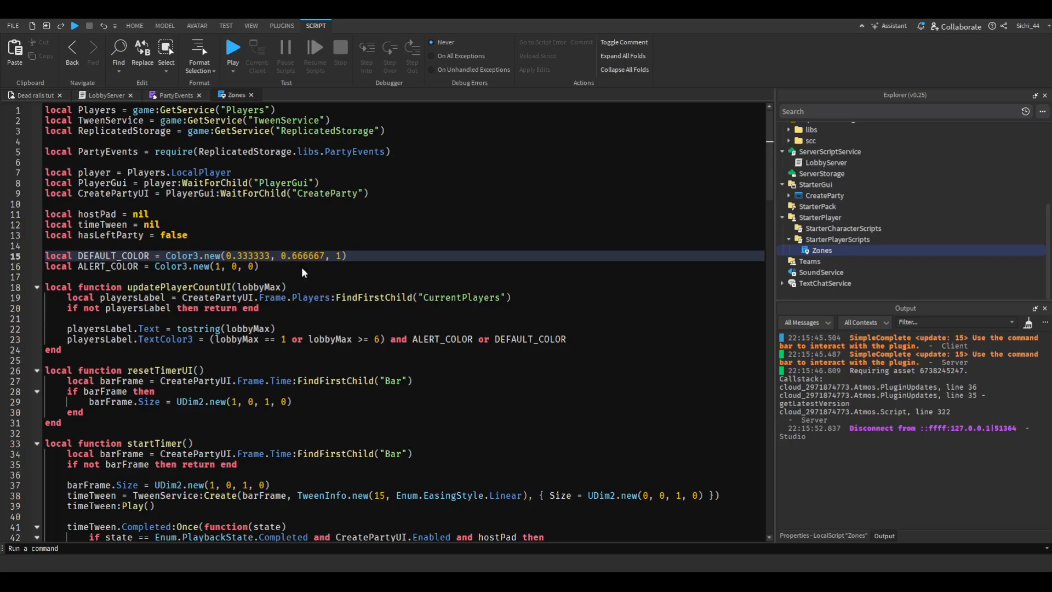
text(1, 1, 1)
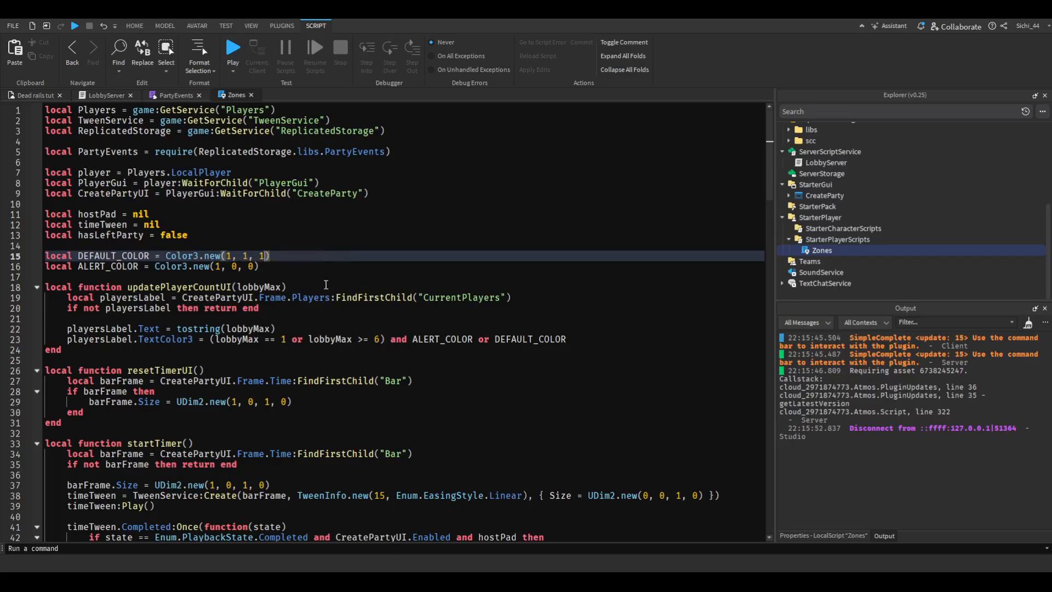
click(235, 265)
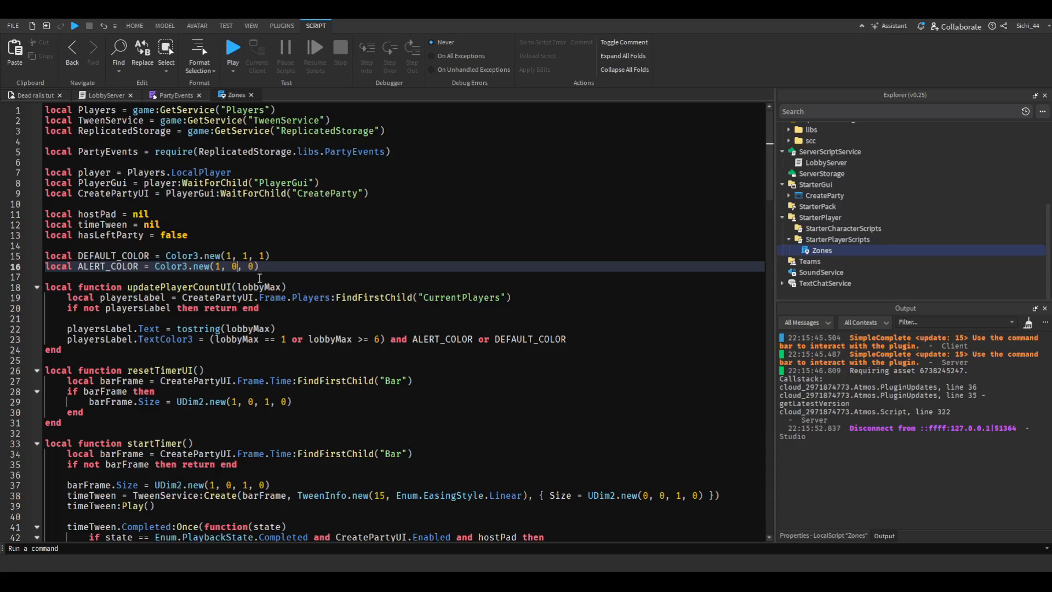
click(232, 47)
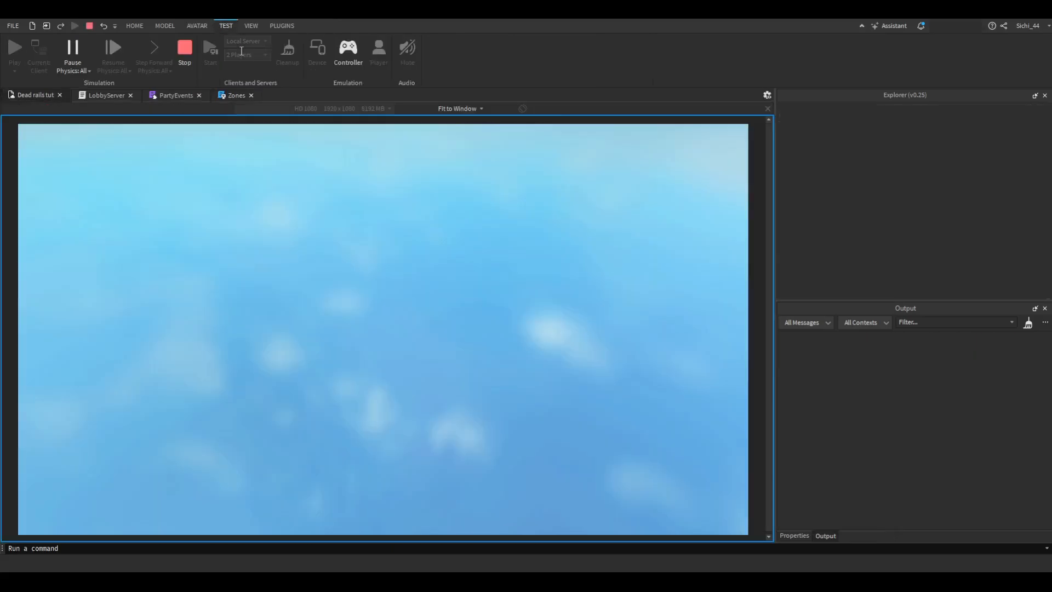
- In a play test, click the < and > Max Players arrows, then stop
click(15, 51)
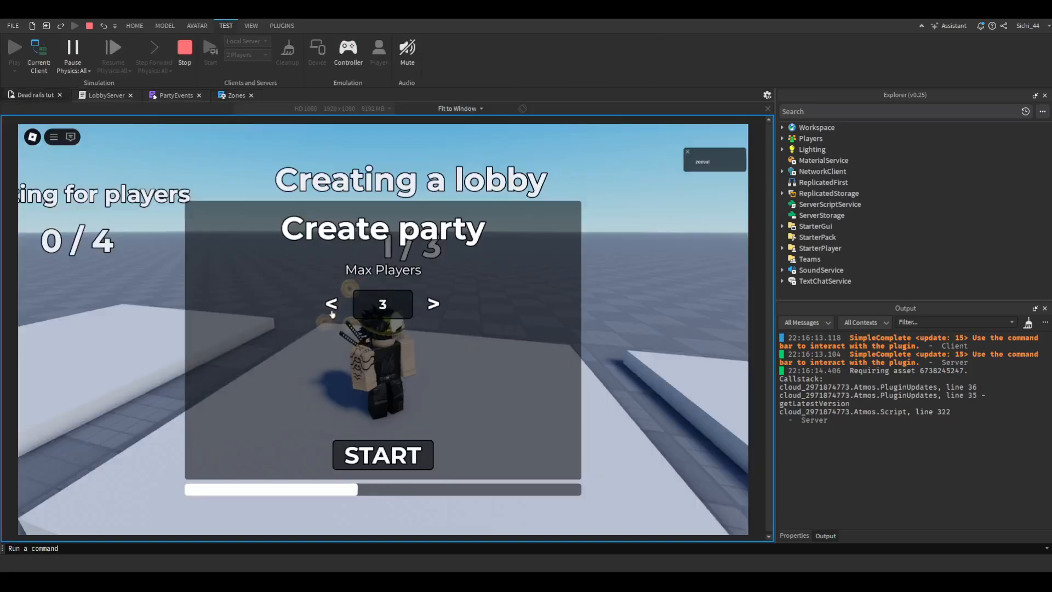
click(330, 304)
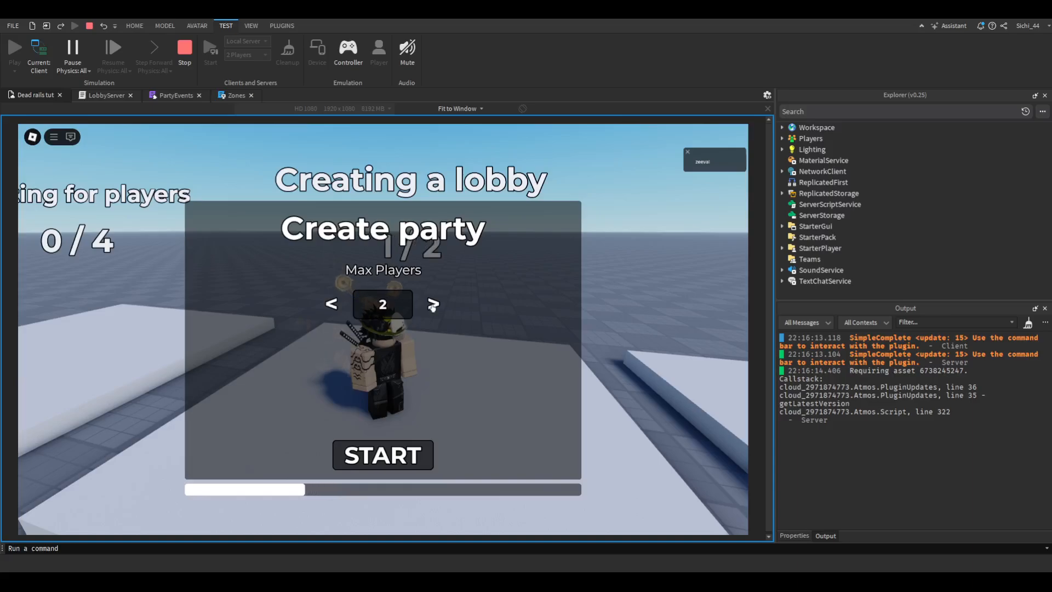
click(433, 304)
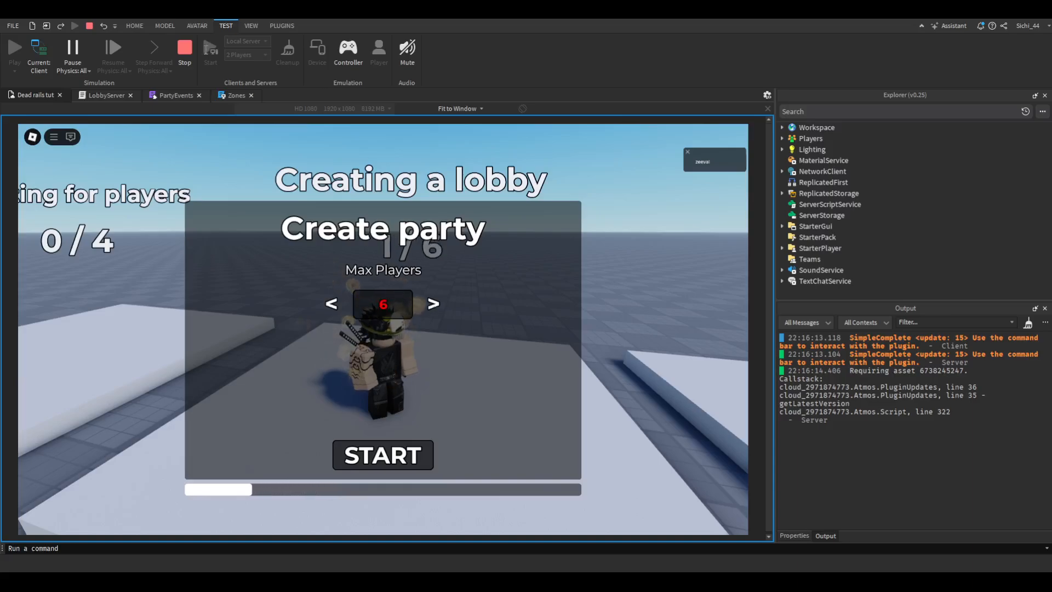
click(184, 54)
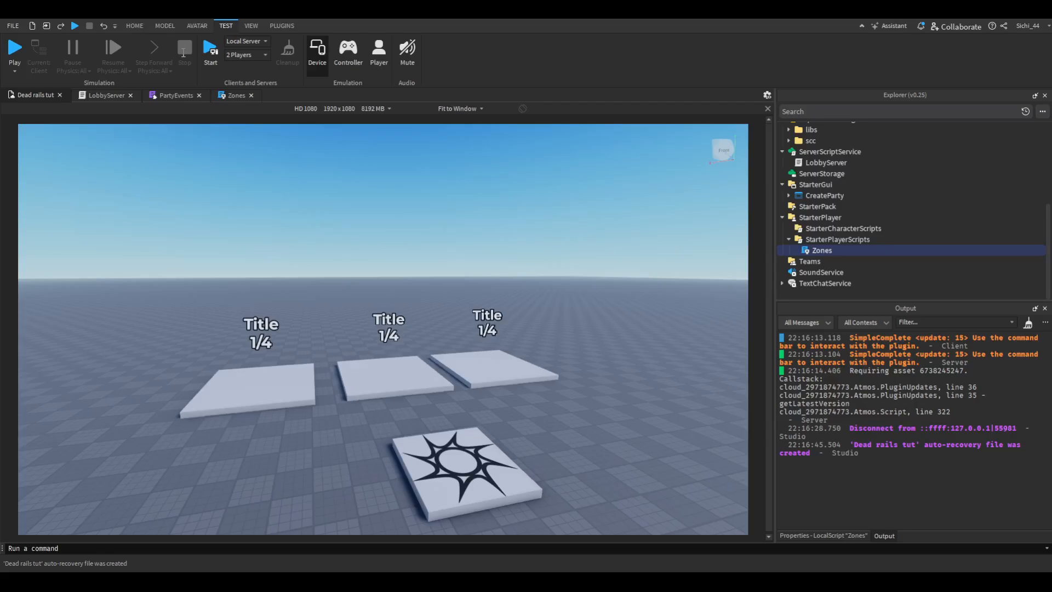
mouse_move(212, 132)
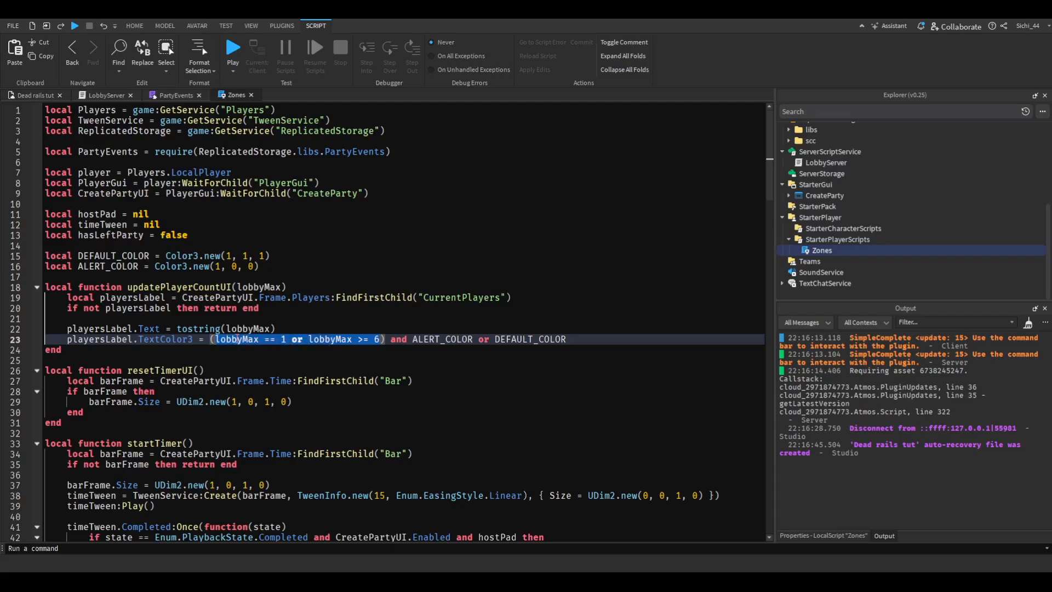
- Change the Zones lobbyMax condition on line 23 from '== 1' to '<= 2'
click(231, 339)
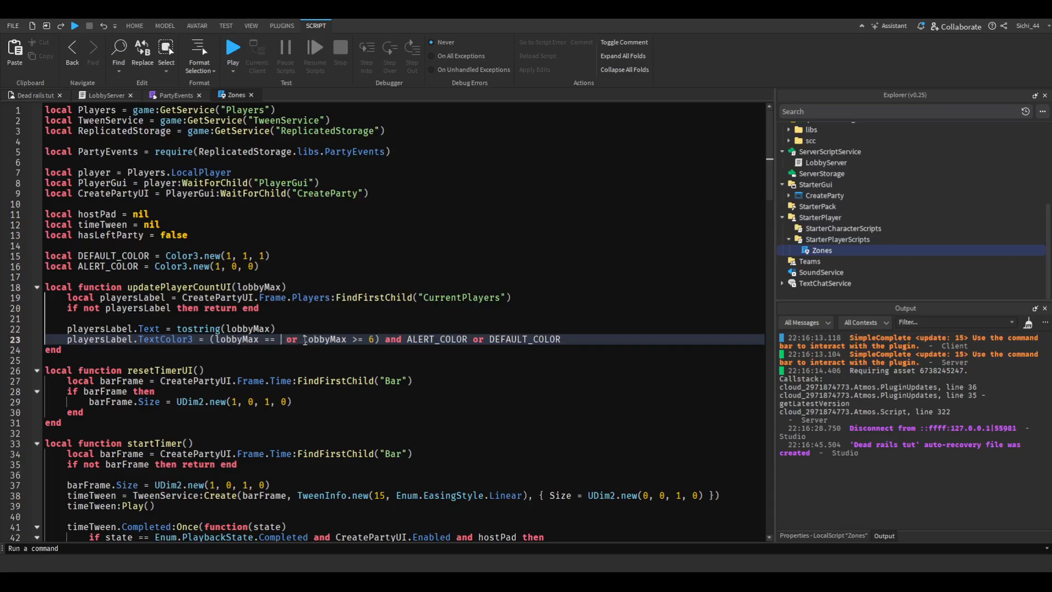
text(<=)
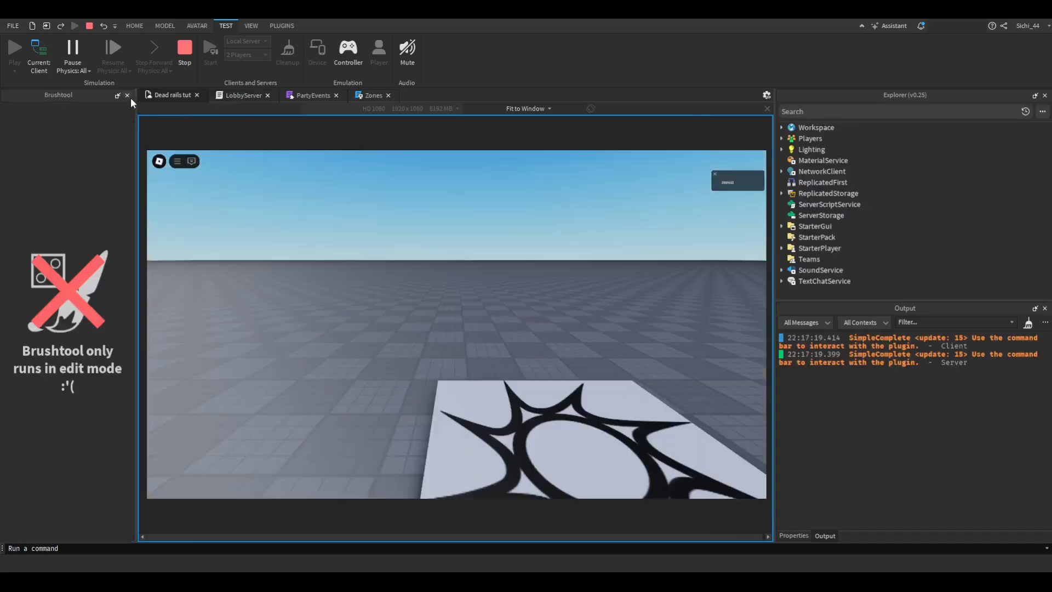
- Cycle Max Players through 6 and 7 in play, checking the colours, then stop
click(127, 95)
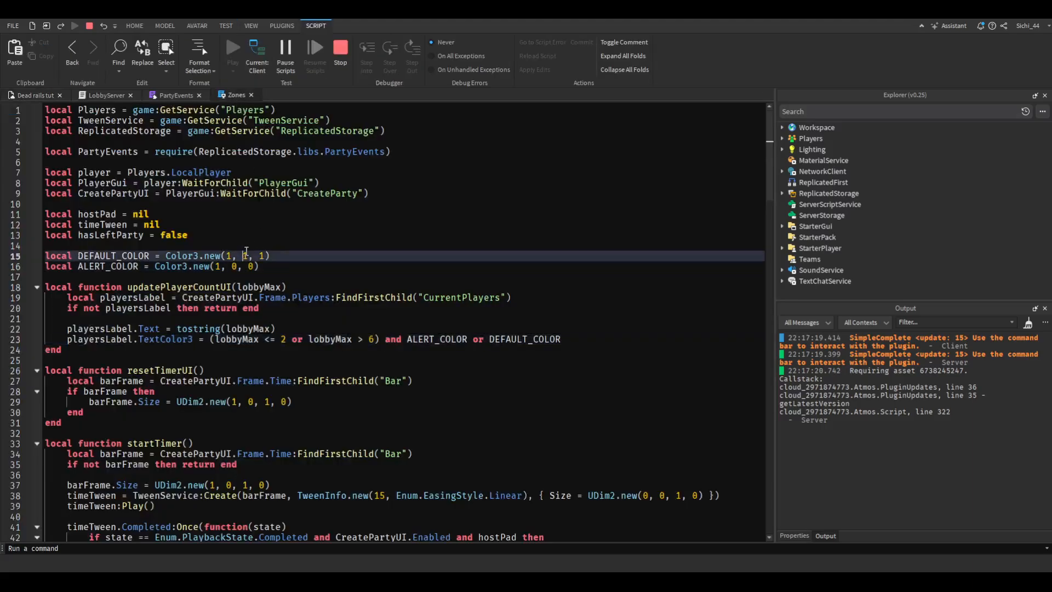
click(14, 50)
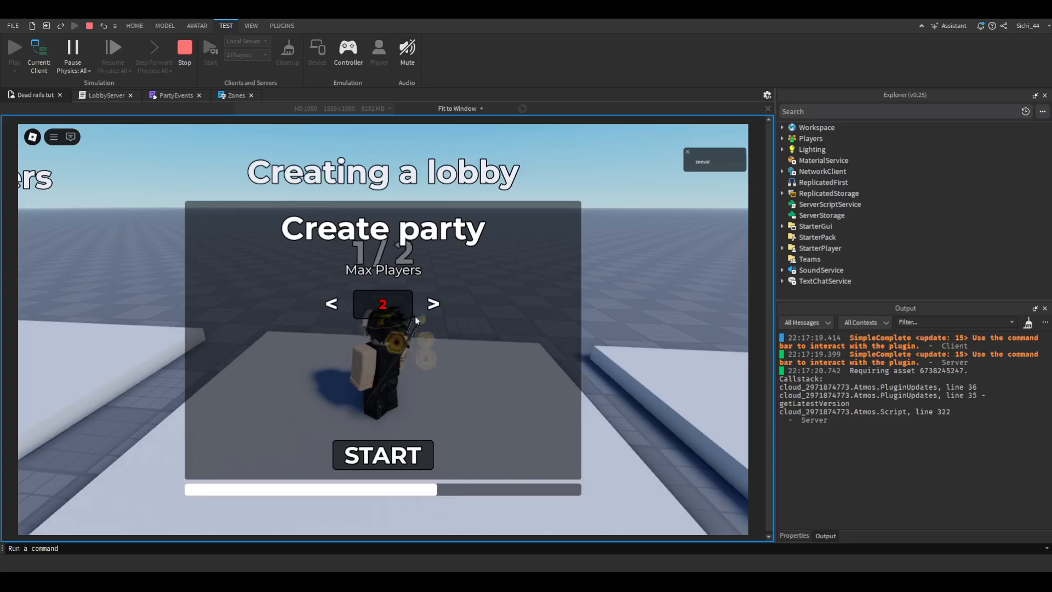
click(433, 304)
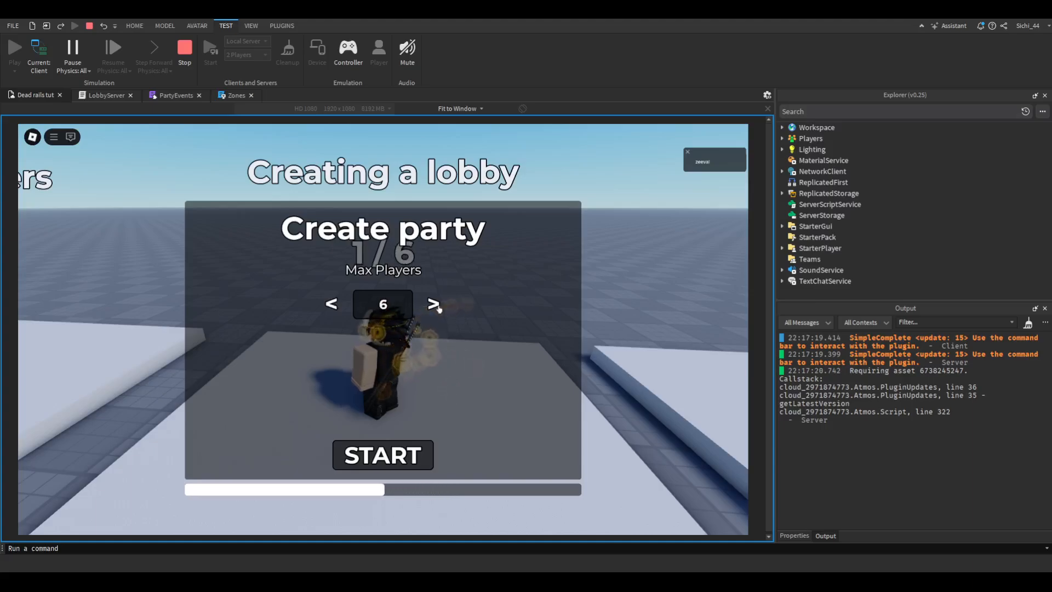
click(433, 304)
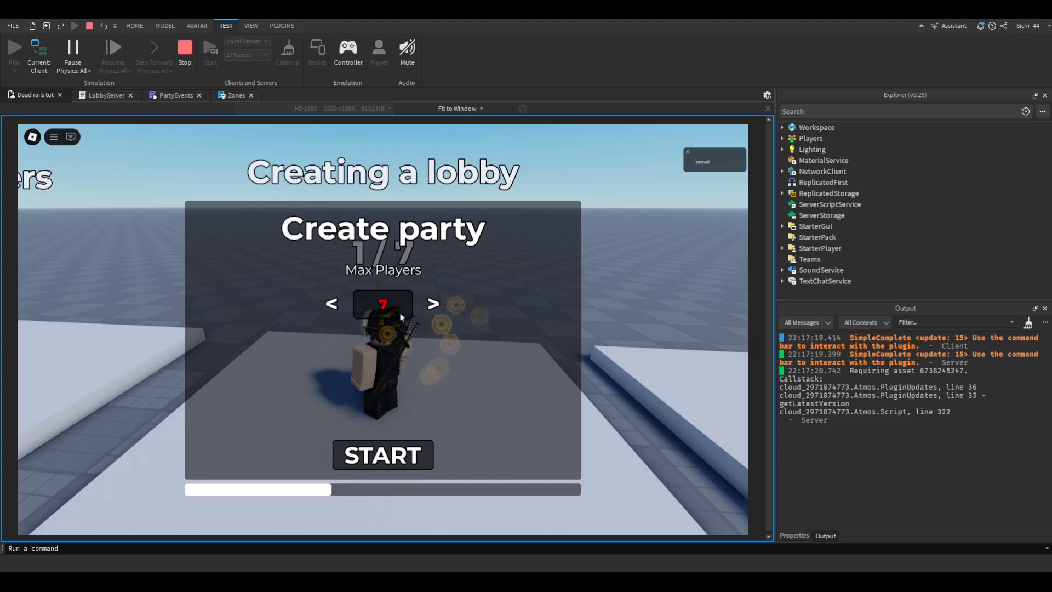
click(184, 51)
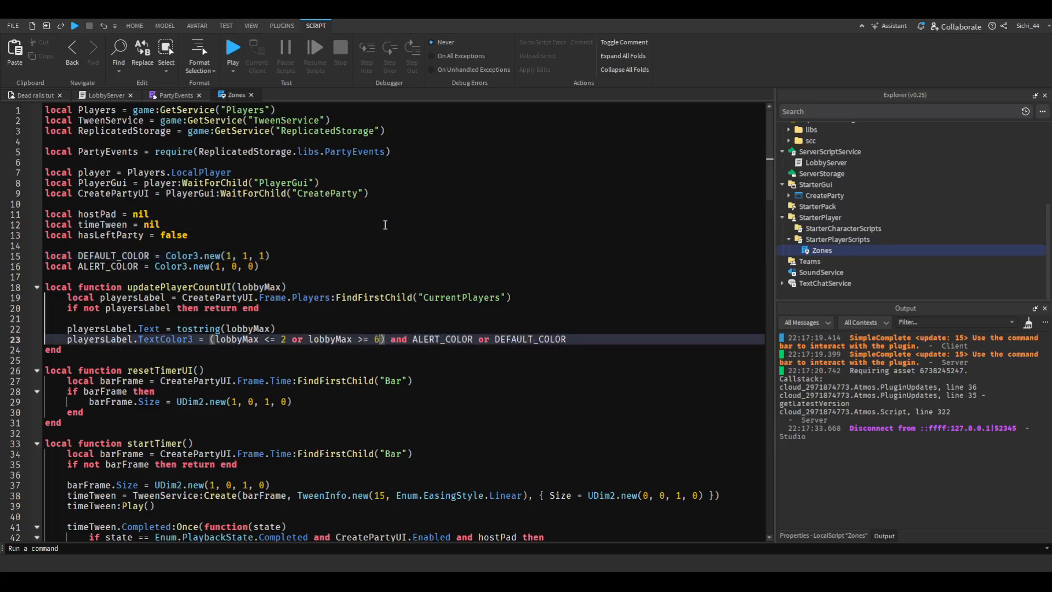
- Restore line 23 to 'lobbyMax == 1 or lobbyMax >= 6' and show the Dead rails tut scene
text(== 1)
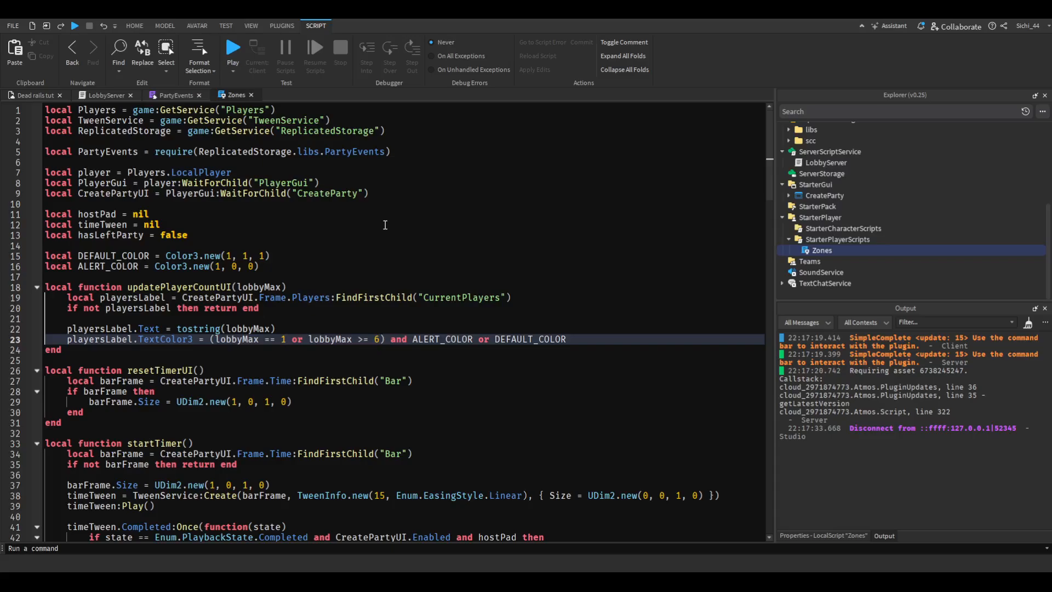
click(547, 308)
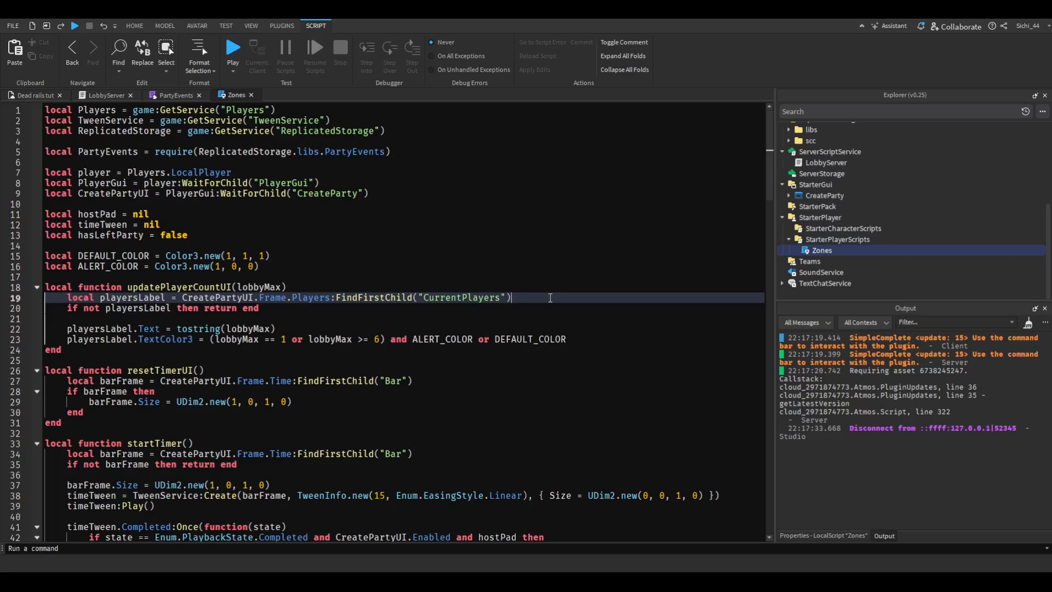
click(233, 47)
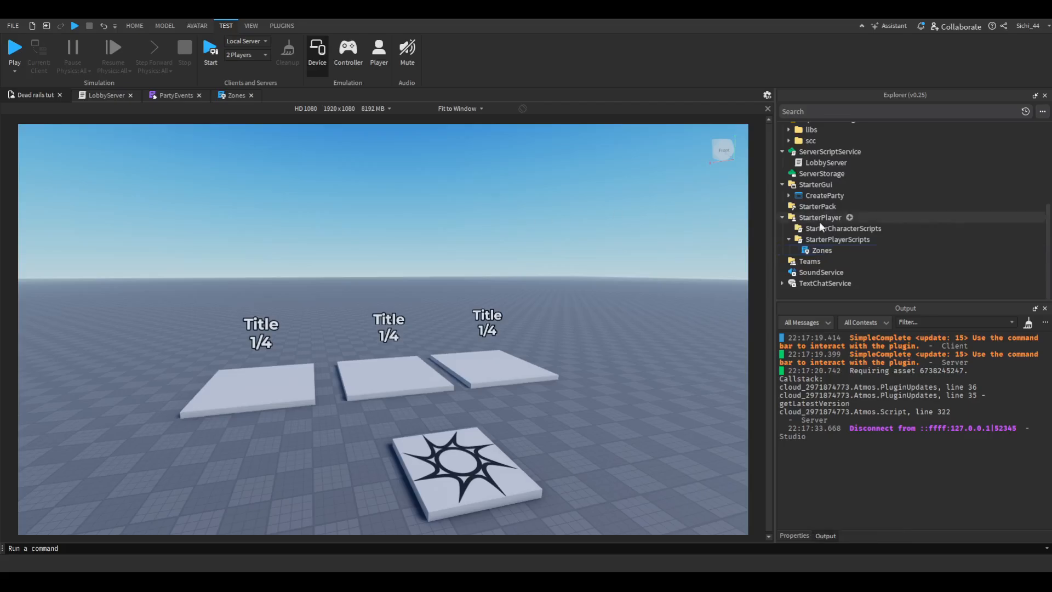
- Toggle the CreateParty Frame's Visible property on, then off again
click(789, 195)
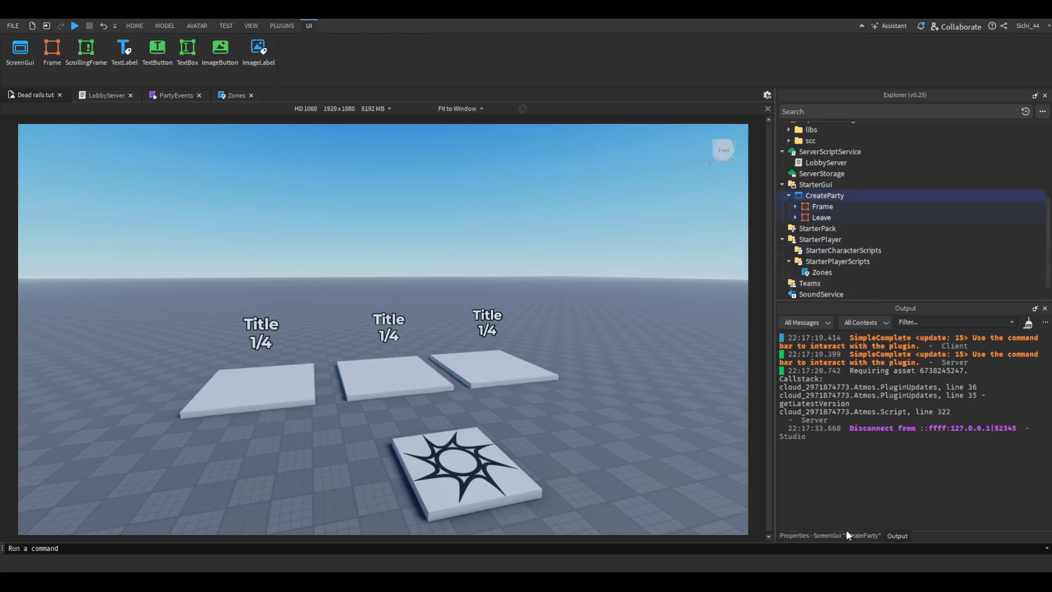
click(822, 206)
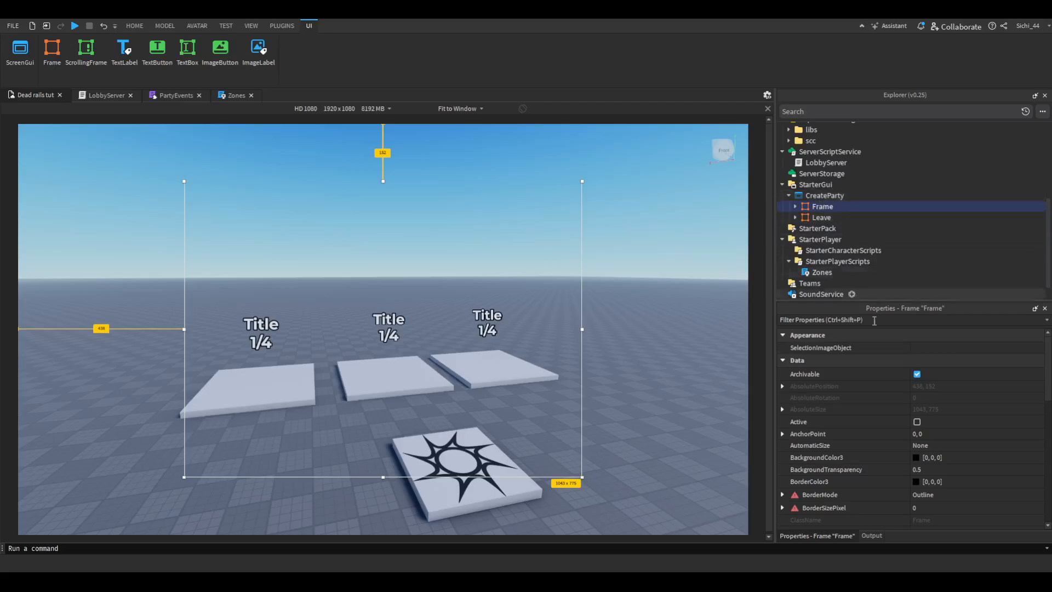
click(916, 442)
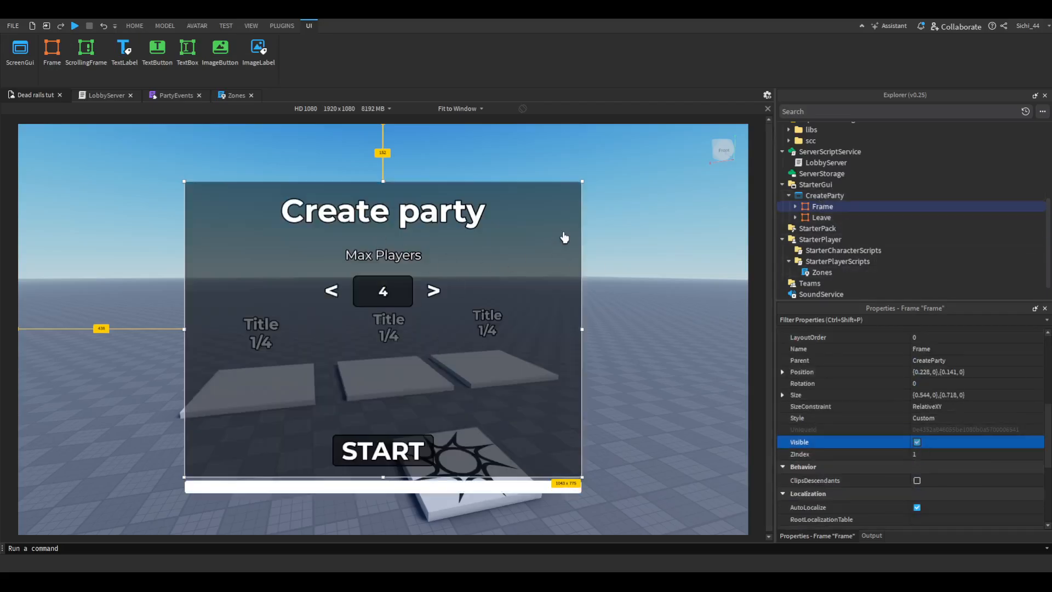
click(795, 205)
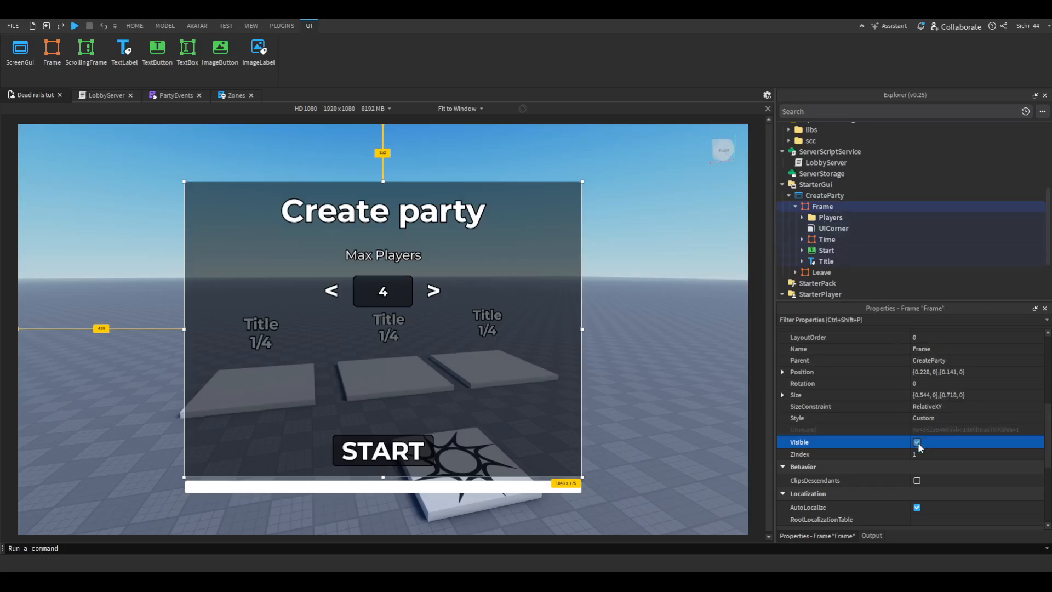
click(917, 441)
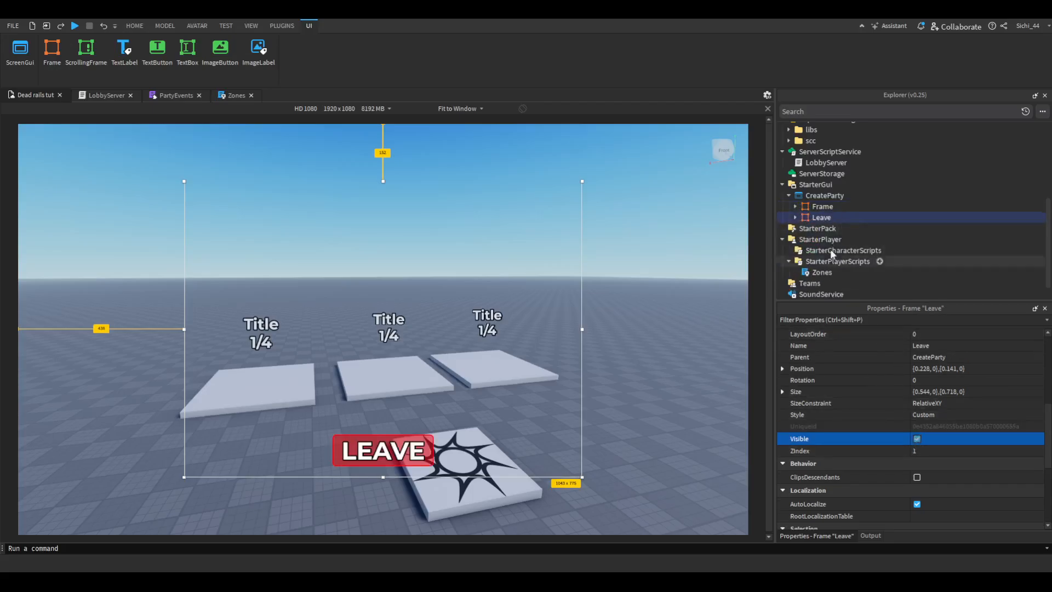
- Preview the Leave button and leave its Visible property unchecked
click(794, 217)
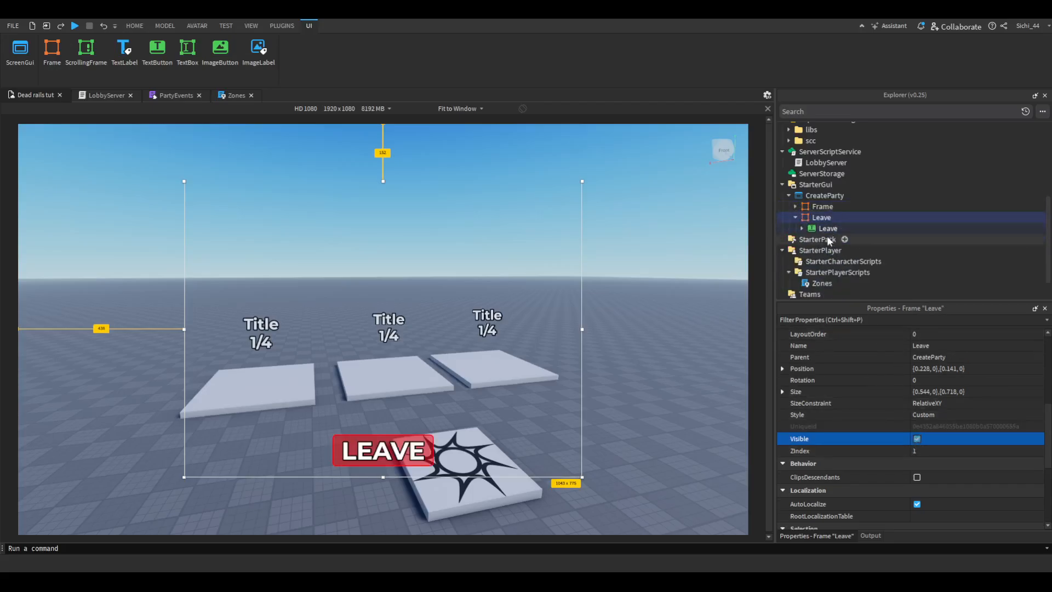
click(916, 438)
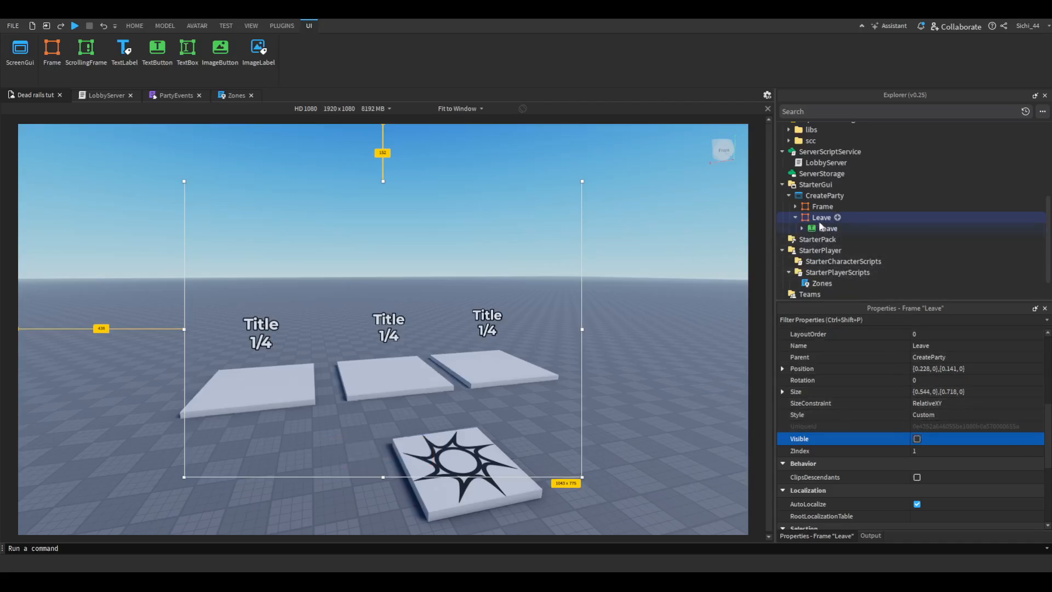
click(134, 25)
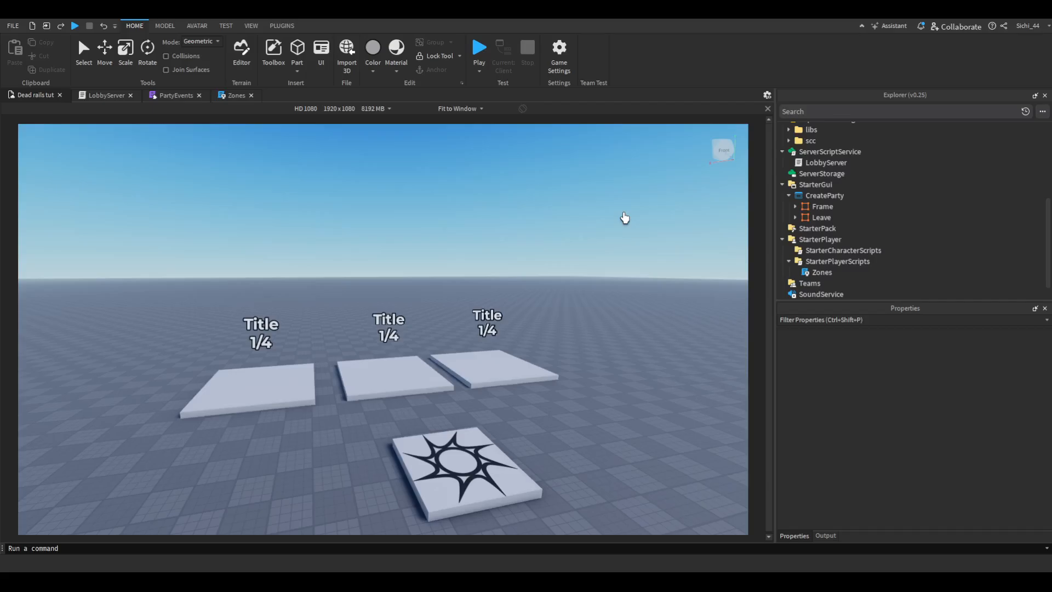
mouse_move(821, 217)
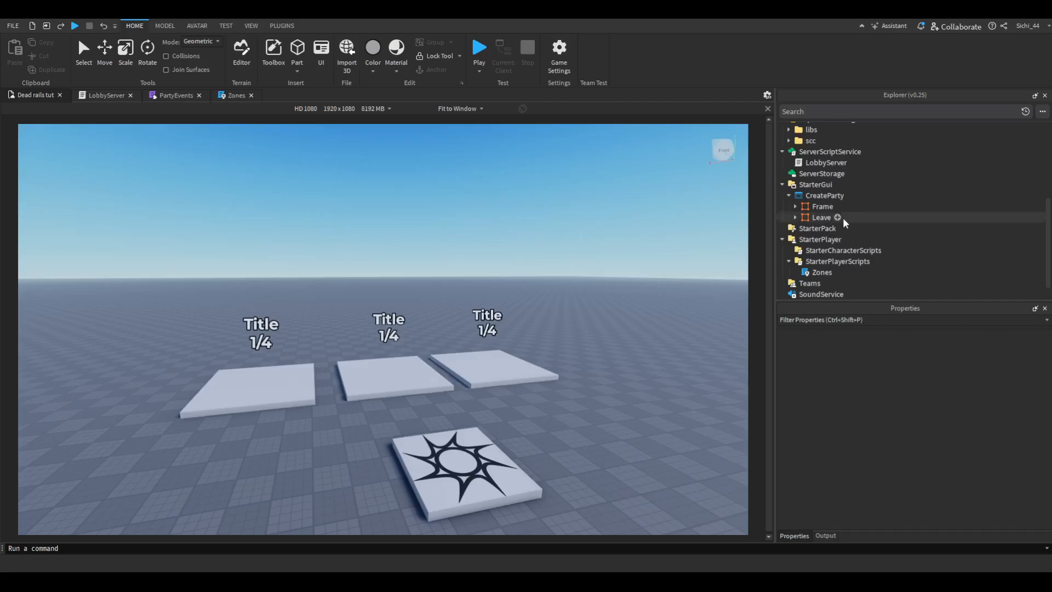